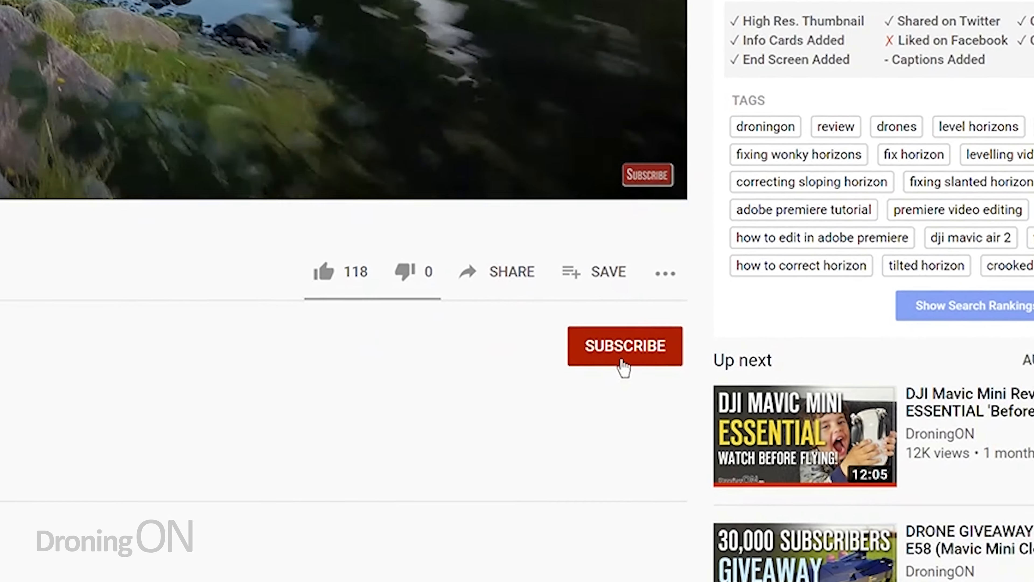
# Download the Python 3.9.0 Windows installer and run it
pyautogui.click(624, 346)
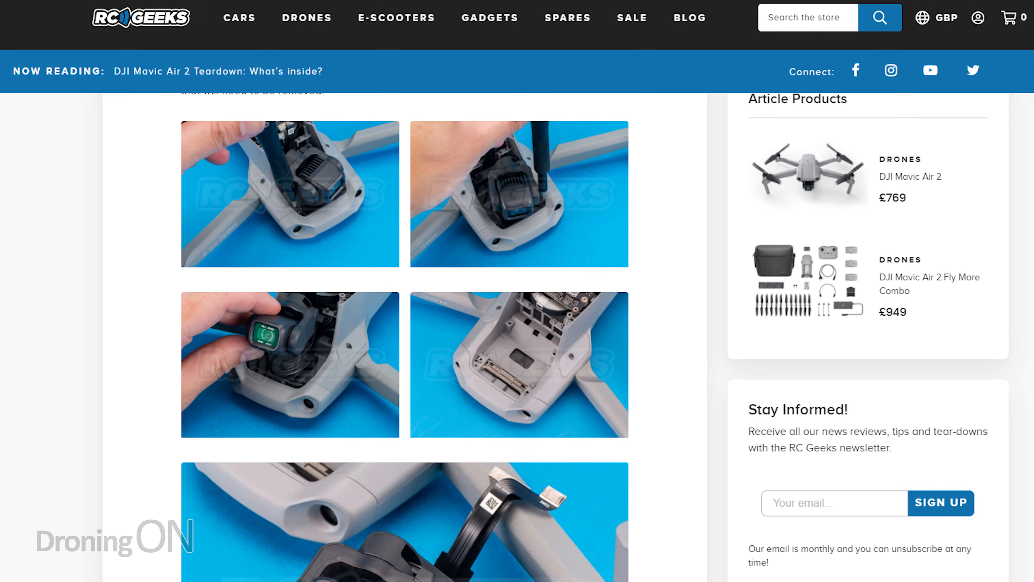
pyautogui.scroll(-3)
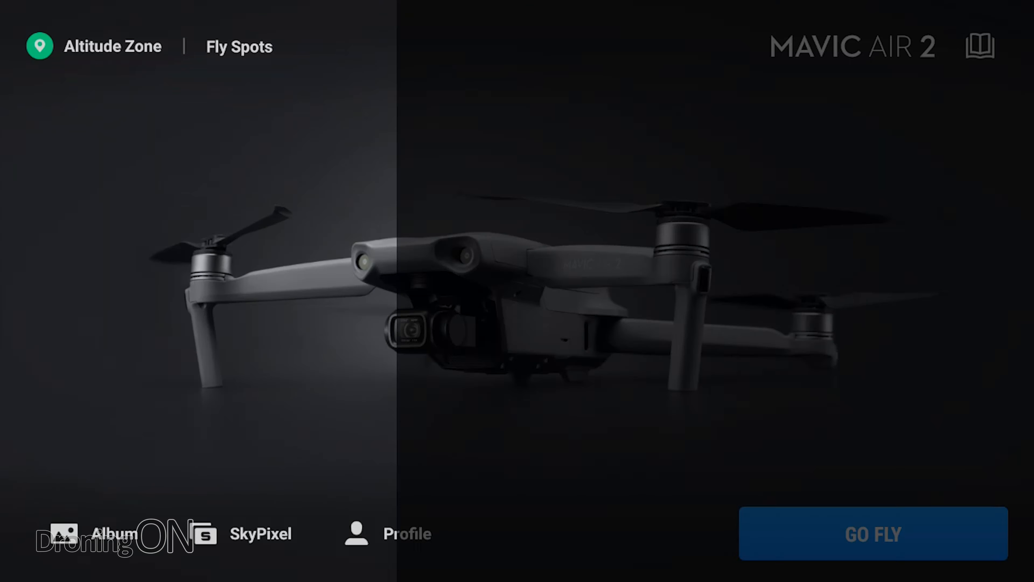
pyautogui.click(873, 534)
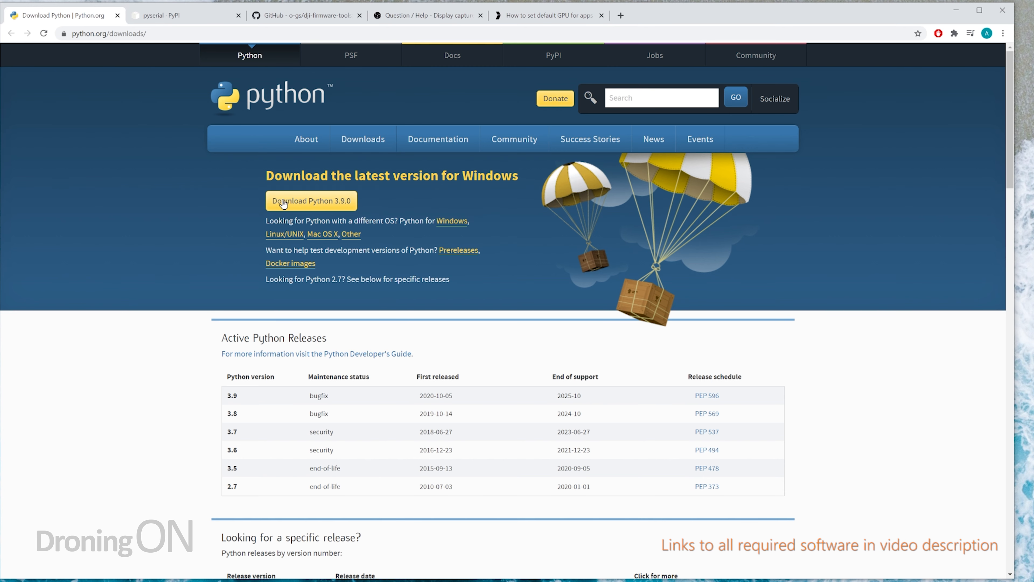
pyautogui.click(311, 200)
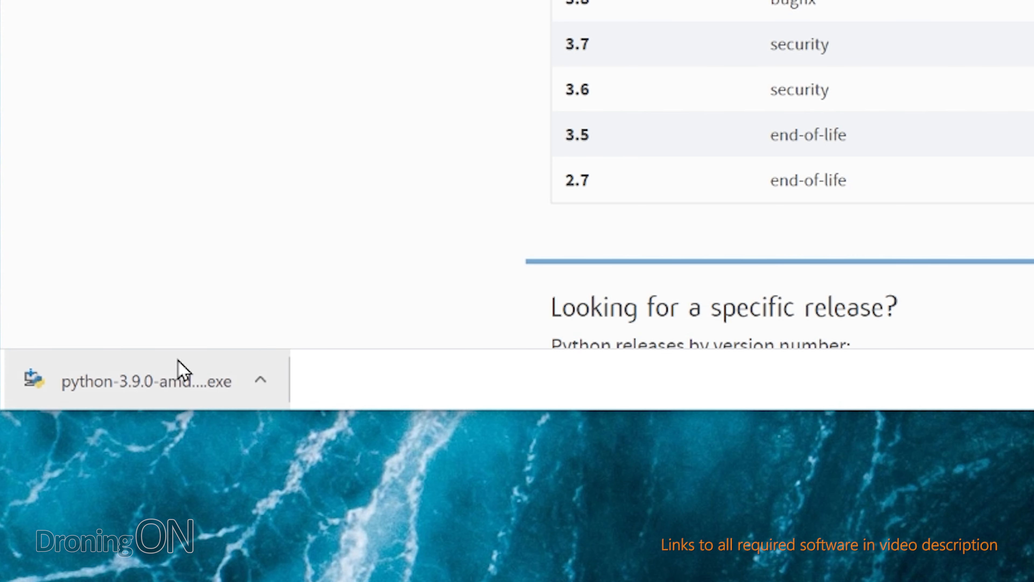
pyautogui.click(145, 381)
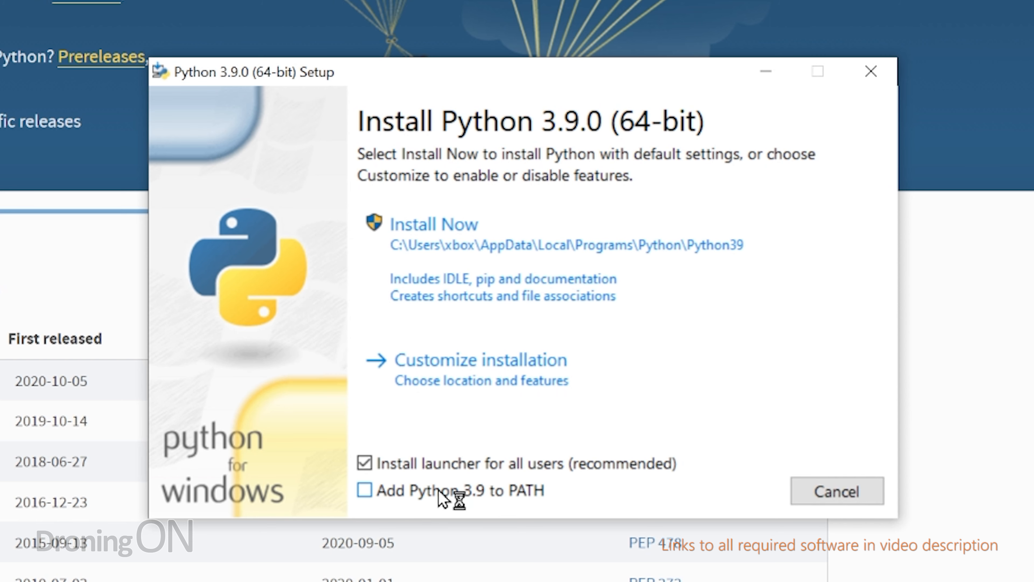
# Install Python 3.9.0 with 'Add Python 3.9 to PATH' enabled and close the finished setup
pyautogui.click(364, 490)
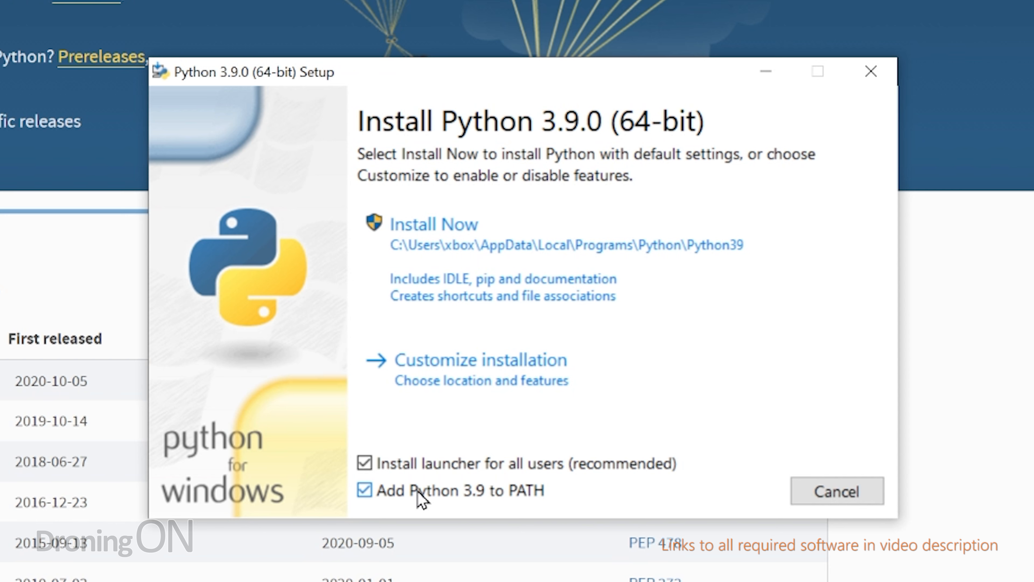
pyautogui.click(433, 224)
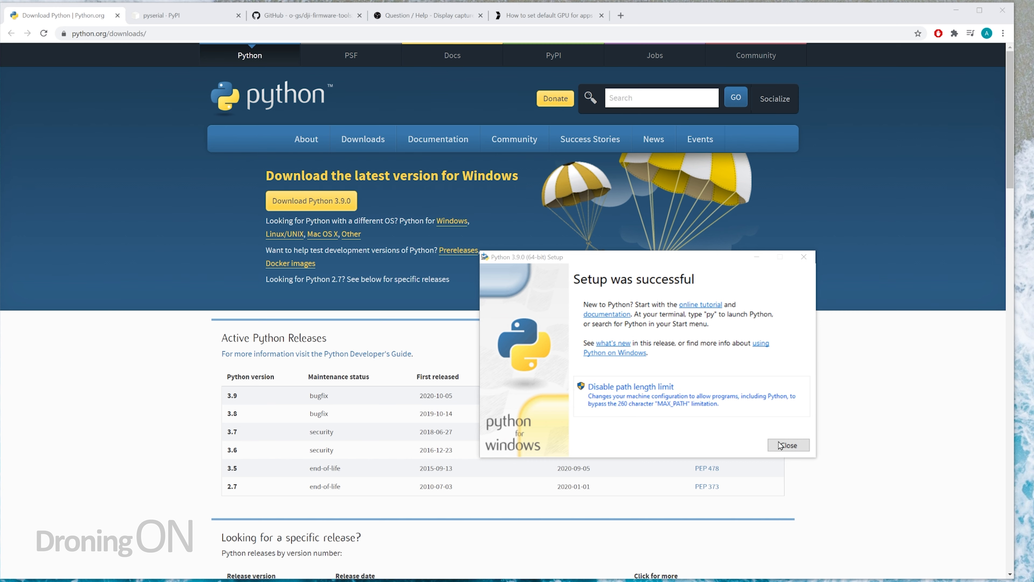
pyautogui.click(788, 444)
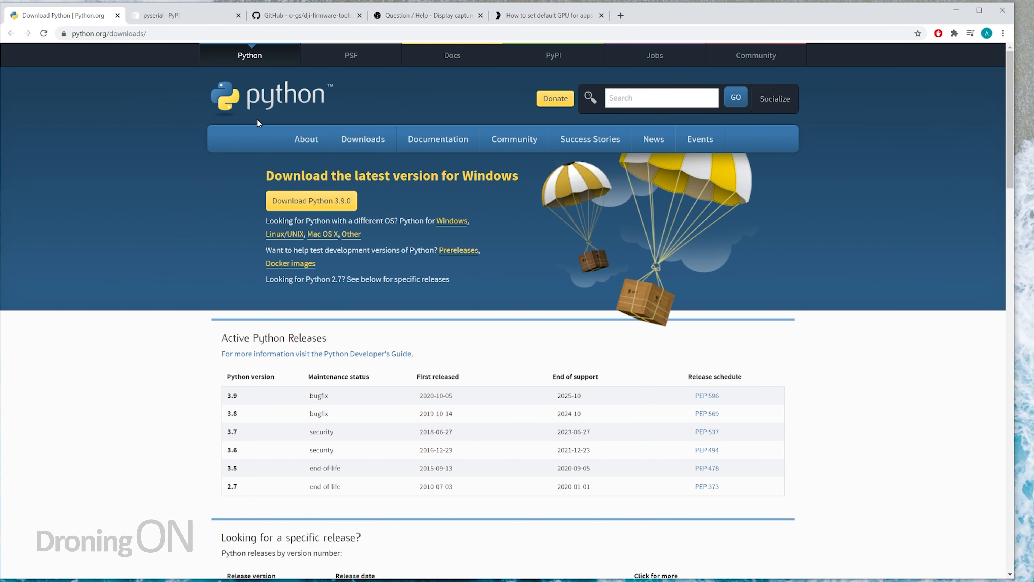
pyautogui.moveTo(174, 15)
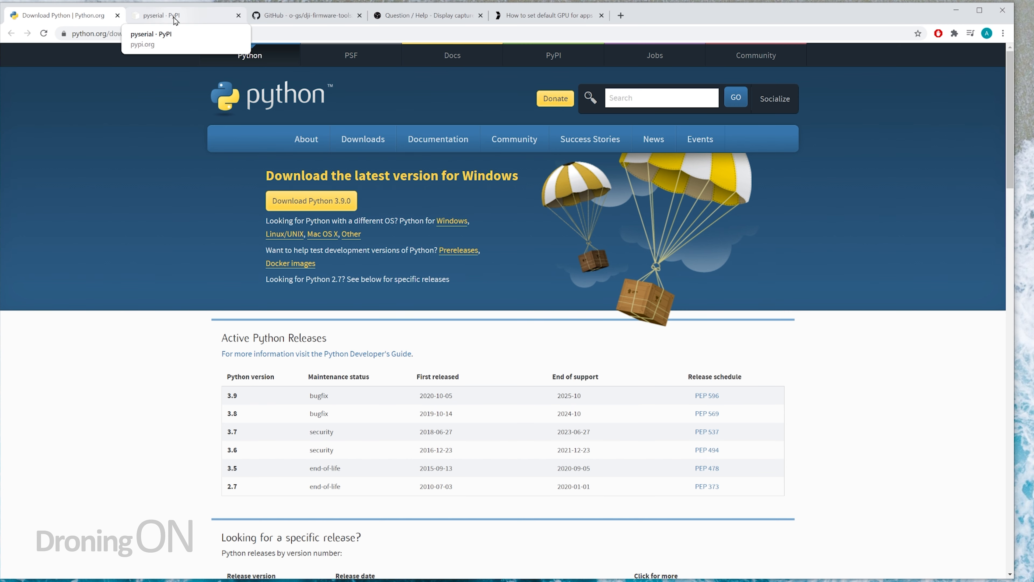
# Download pyserial-3.4.tar.gz from PyPI and open it, dismissing the WinRAR trial notice
pyautogui.click(178, 15)
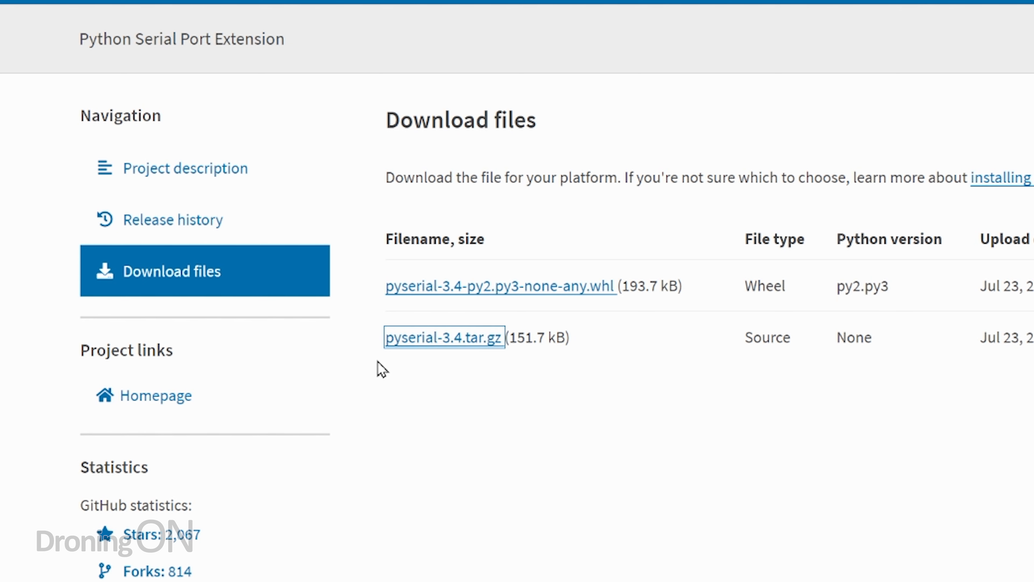
pyautogui.click(444, 338)
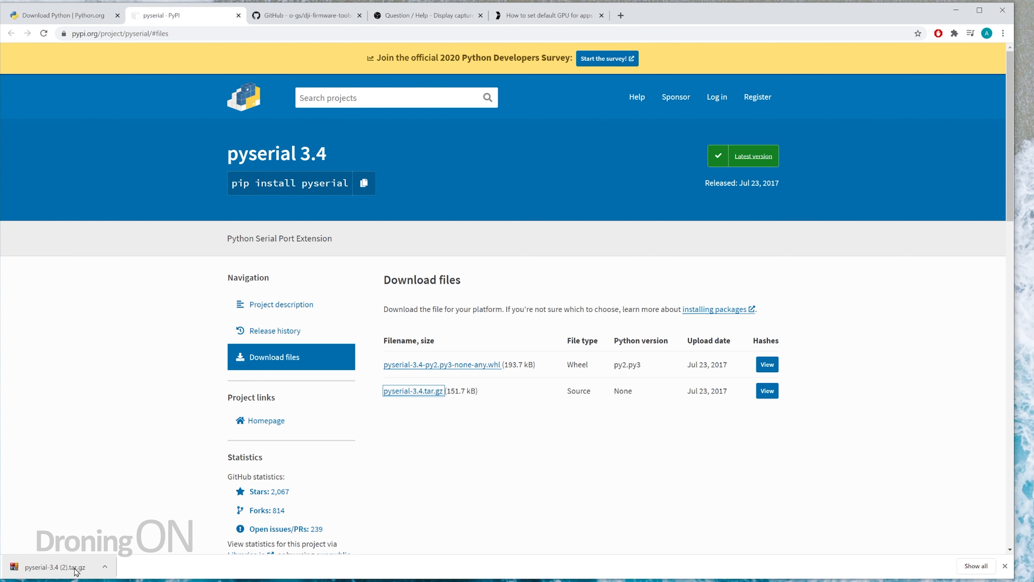
pyautogui.click(53, 567)
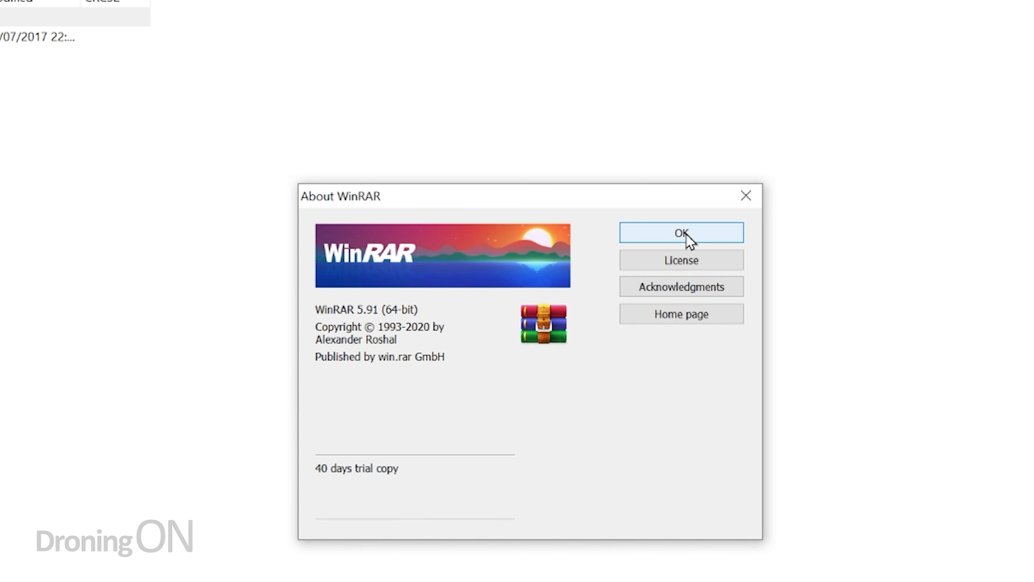
pyautogui.click(681, 232)
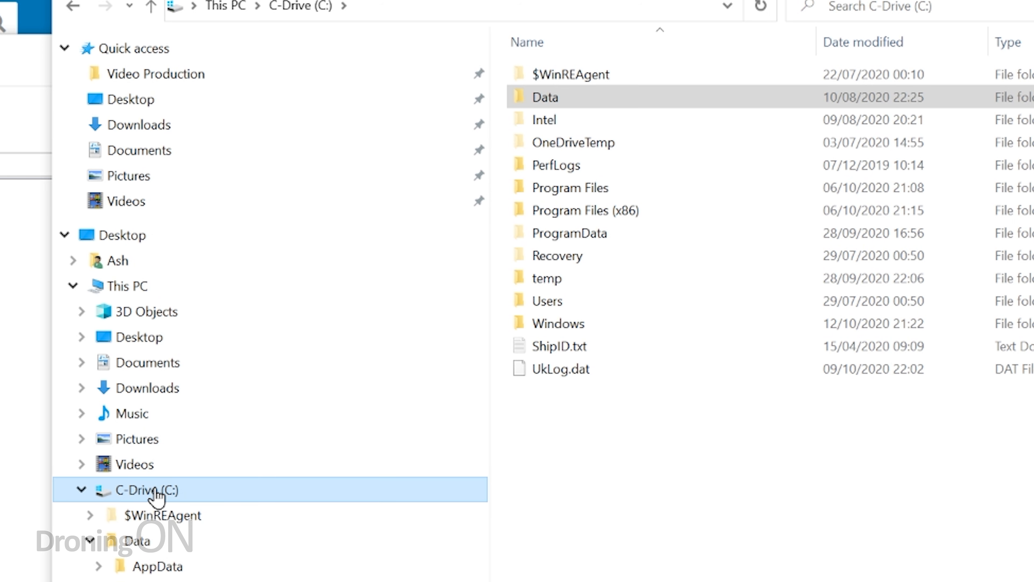
# Create a DJI folder on the C drive, open it and select the pyserial archive contents in WinRAR
pyautogui.rightClick(154, 496)
pyautogui.write('DJI')
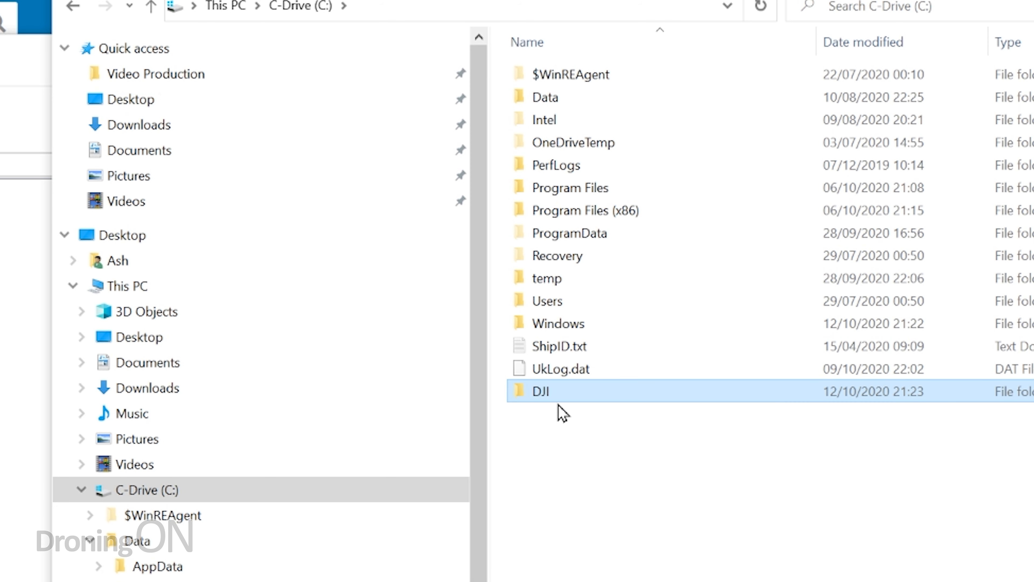
pyautogui.doubleClick(539, 390)
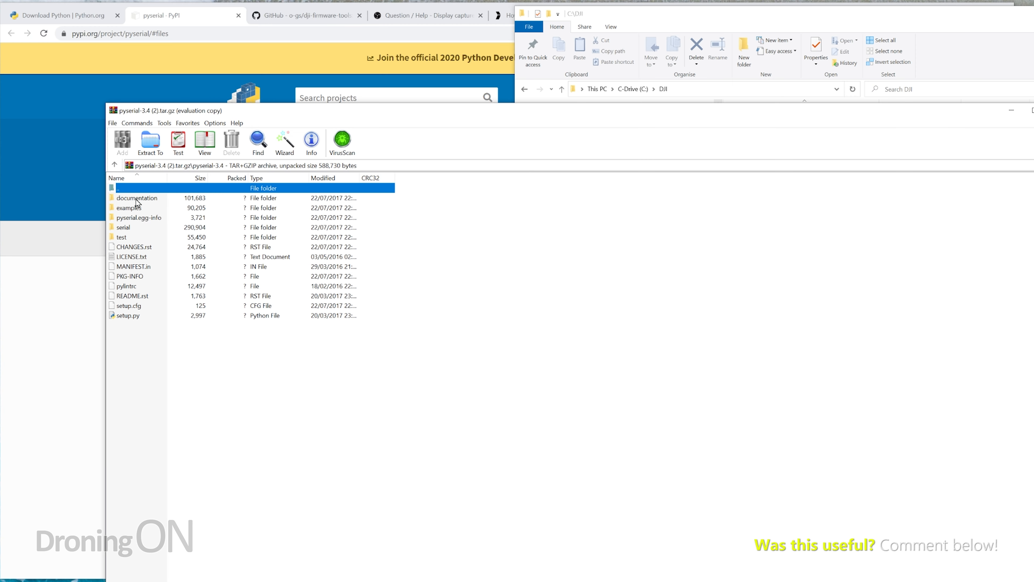
pyautogui.press('ctrl+a')
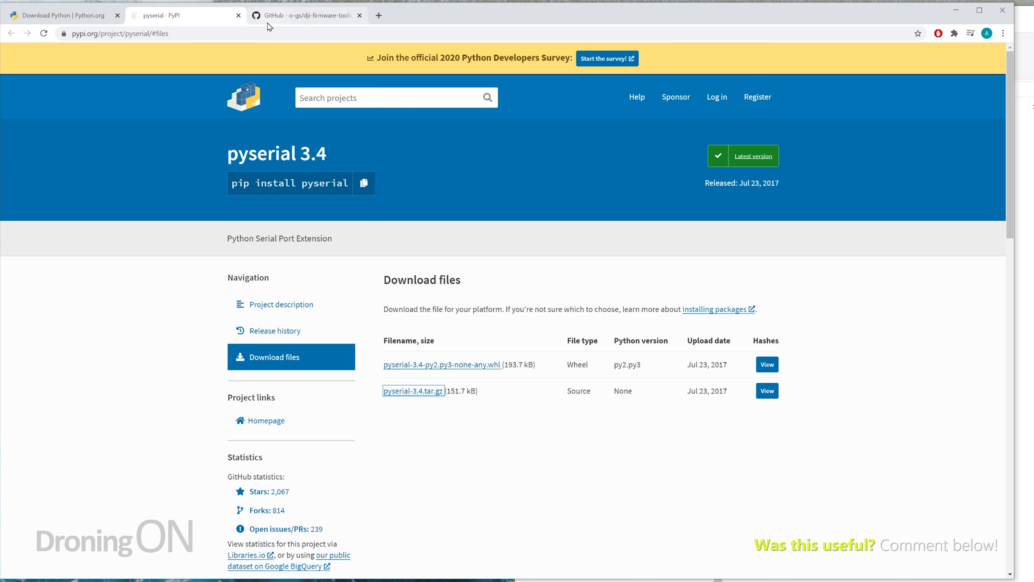
# Download dji-firmware-tools as a ZIP from GitHub and pick its dji-firmware-tools-master folder
pyautogui.click(303, 15)
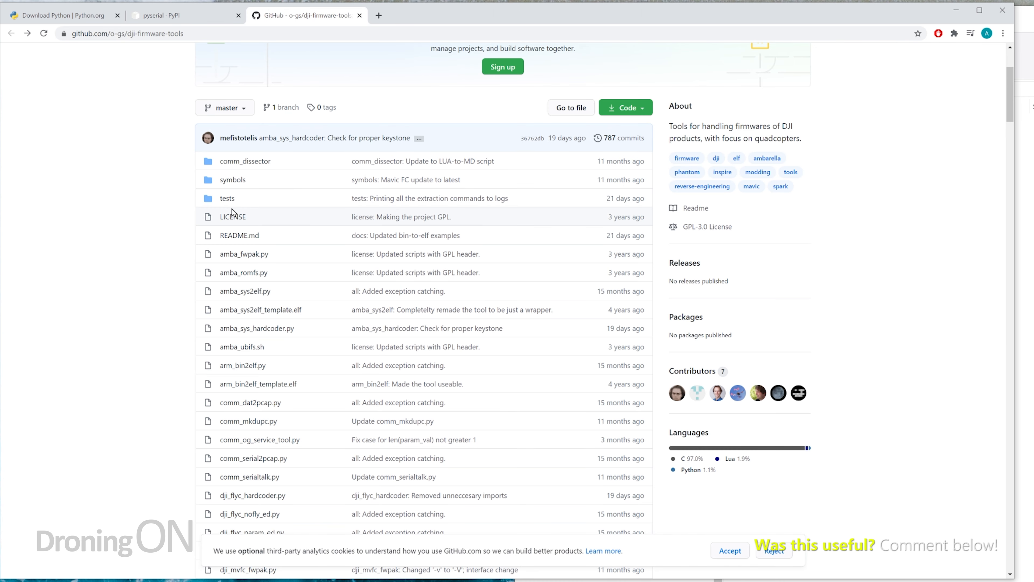
pyautogui.moveTo(250, 179)
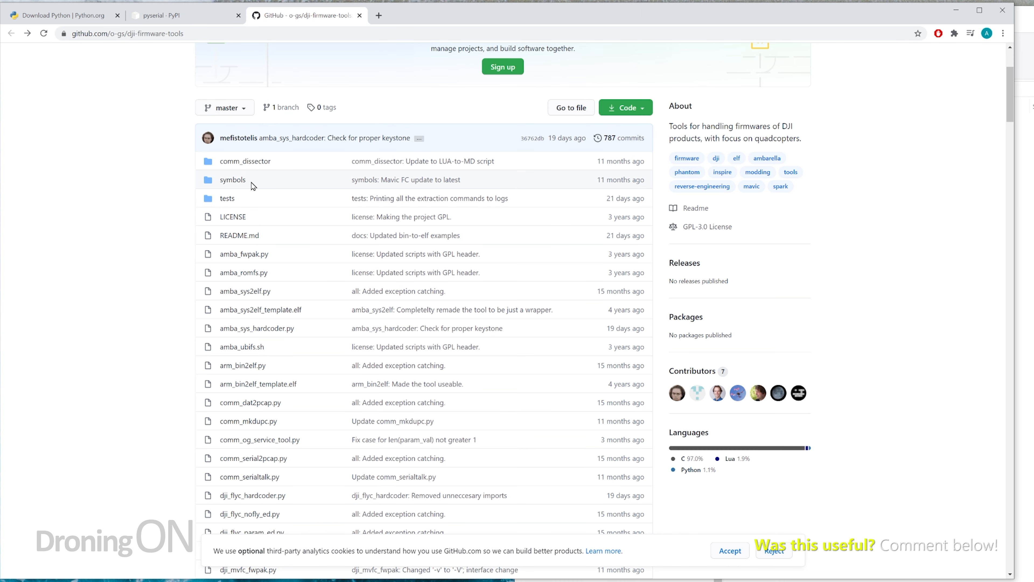
pyautogui.moveTo(243, 173)
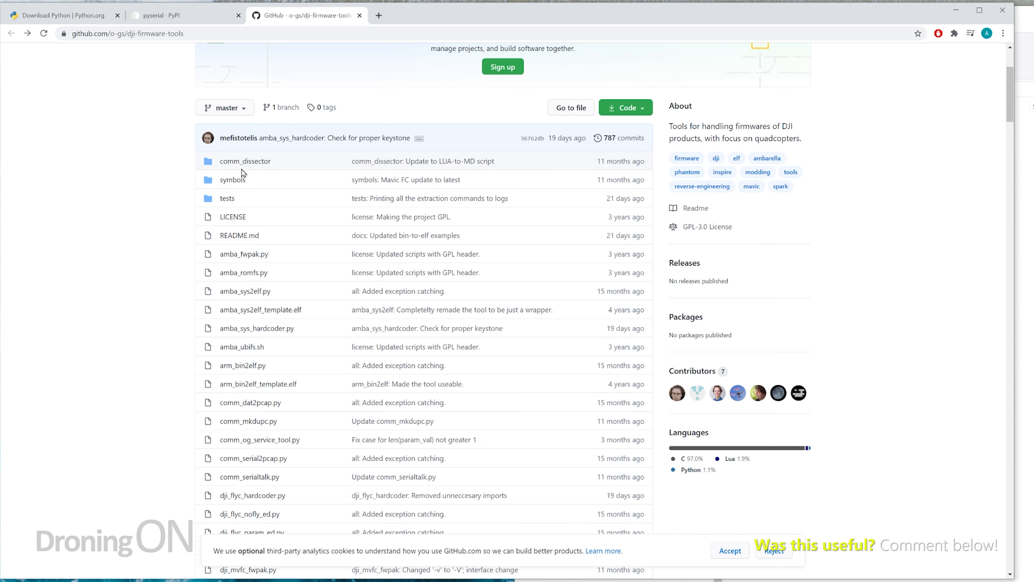
pyautogui.scroll(3)
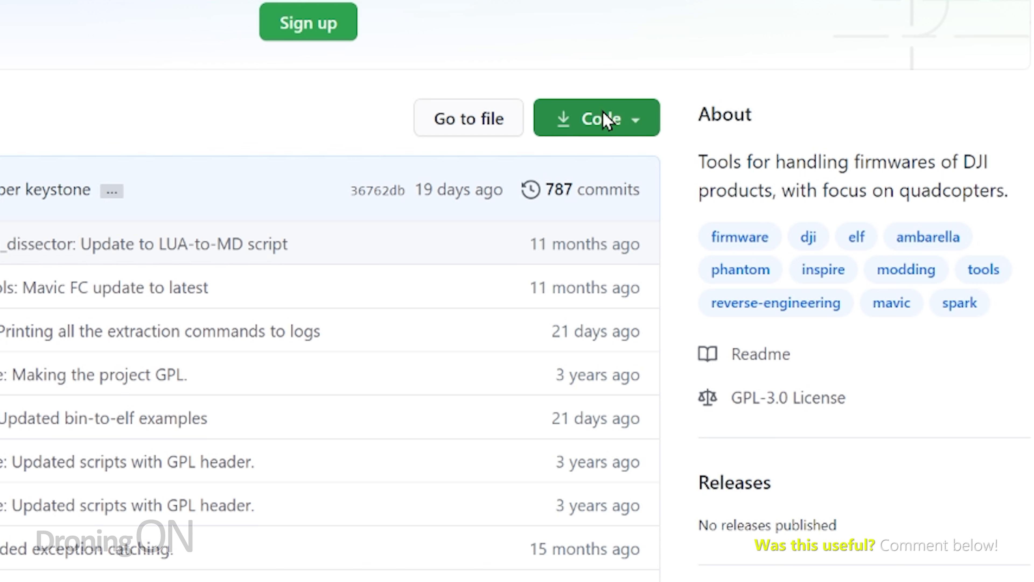
pyautogui.click(595, 118)
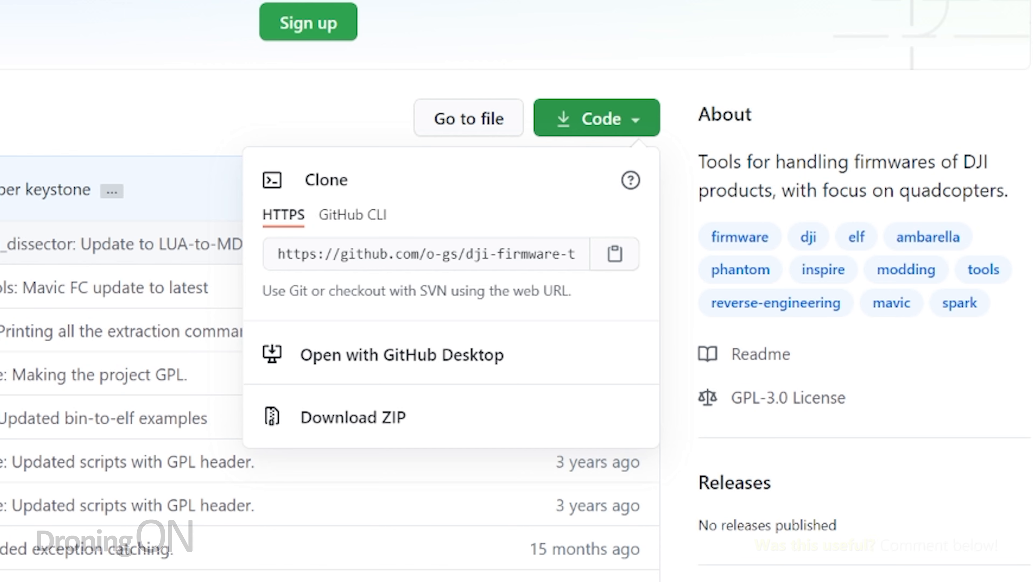
pyautogui.click(352, 417)
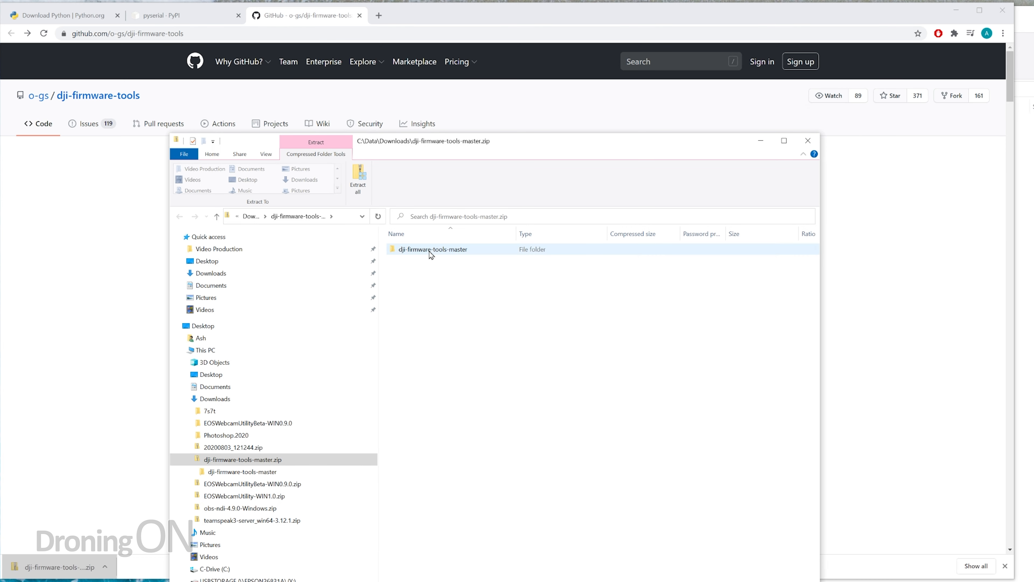
pyautogui.click(433, 249)
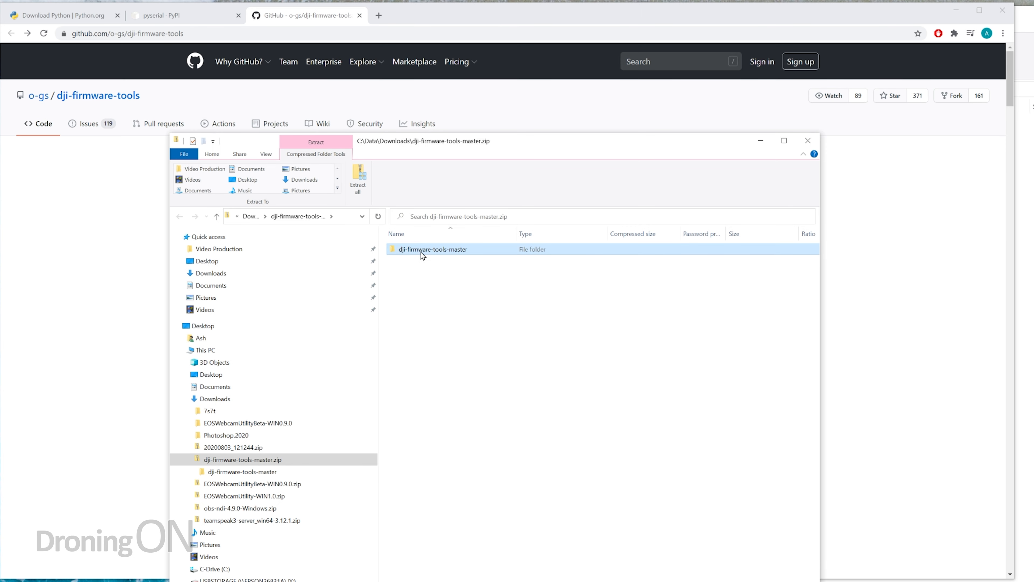
# Select all files in dji-firmware-tools-master for copying into C:\DJI
pyautogui.doubleClick(433, 249)
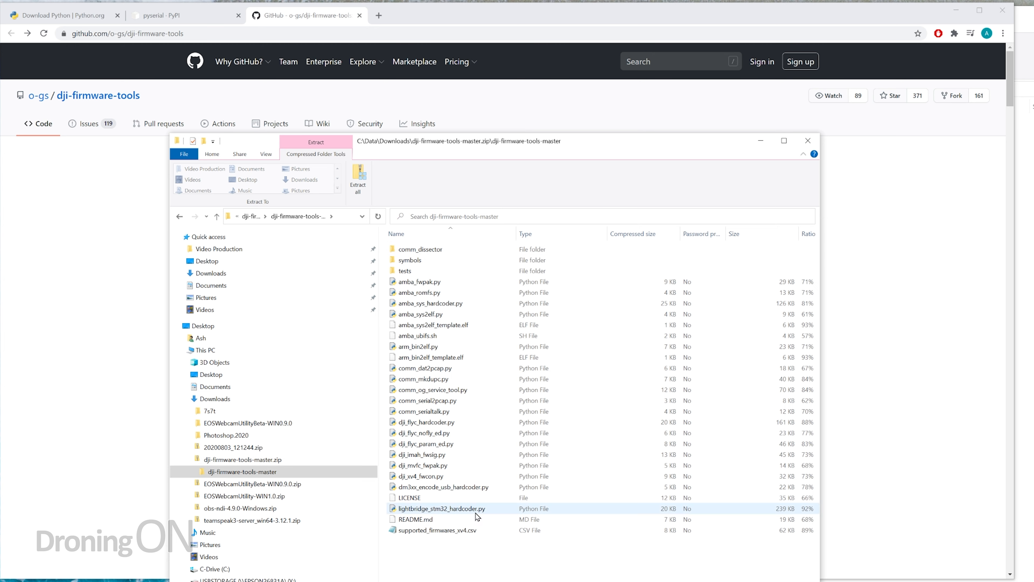
pyautogui.press('ctrl+a')
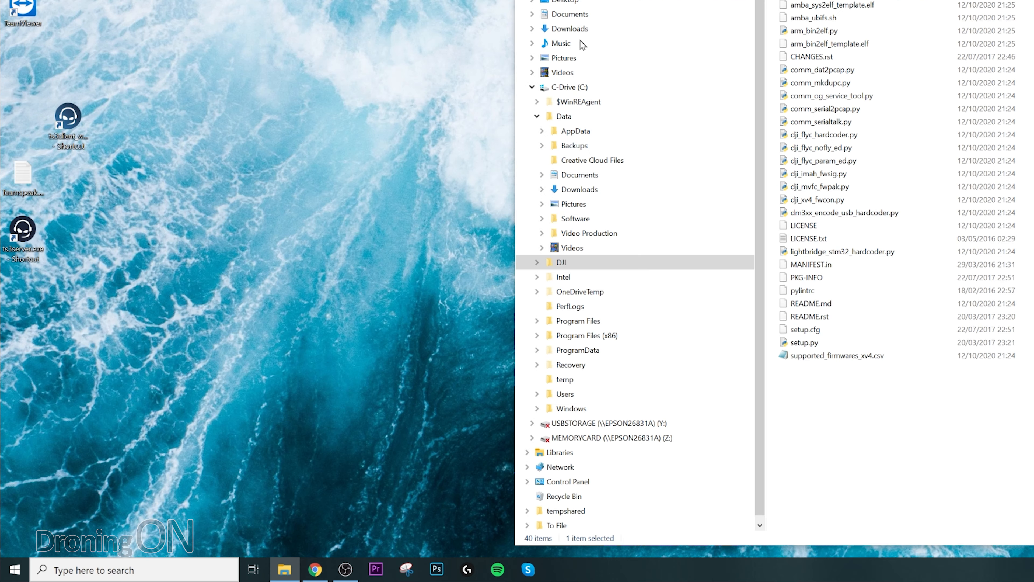
pyautogui.click(14, 569)
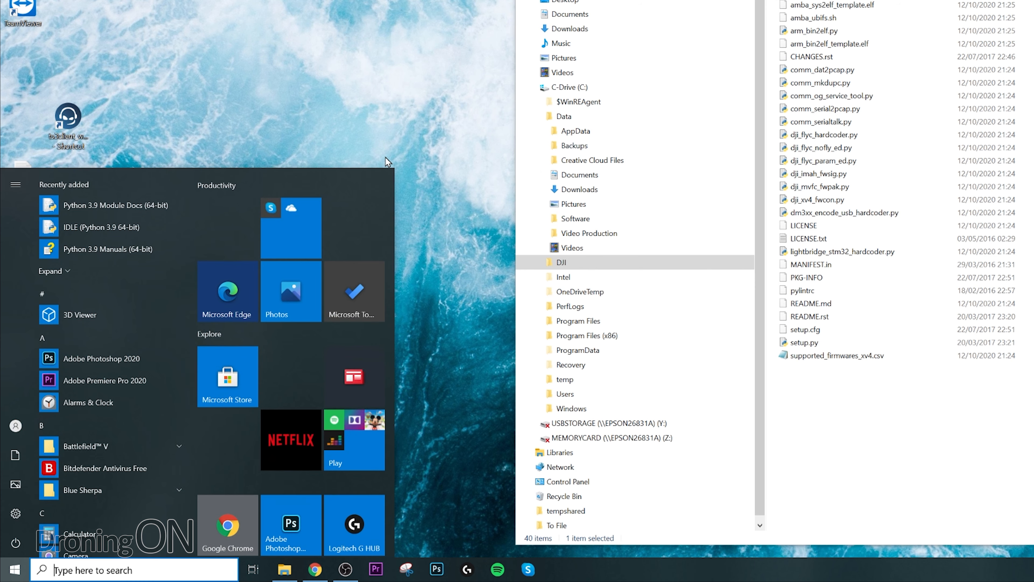
# Search 'command', run Command Prompt as administrator and enter cd\dji
pyautogui.write('command')
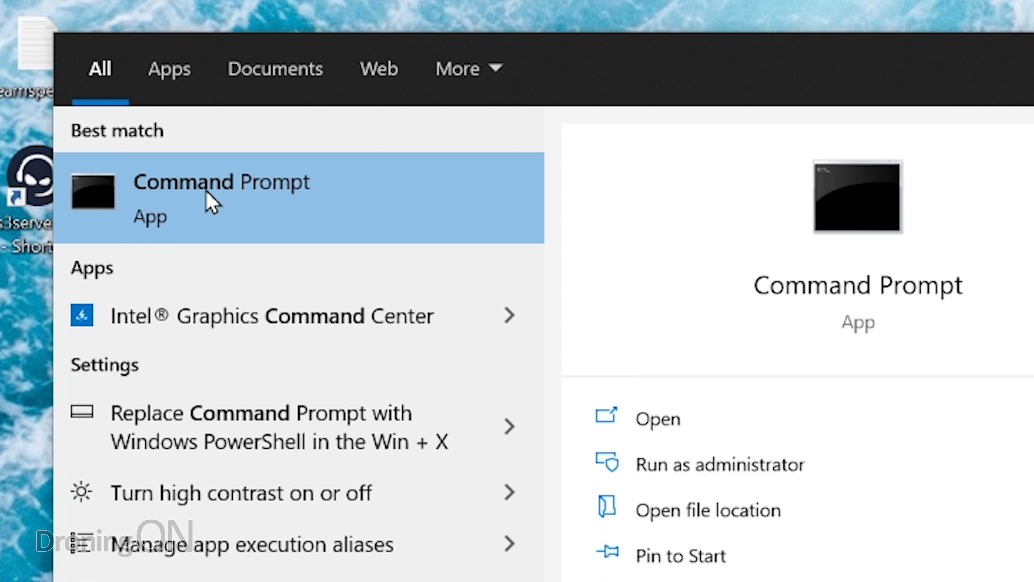
pyautogui.rightClick(221, 191)
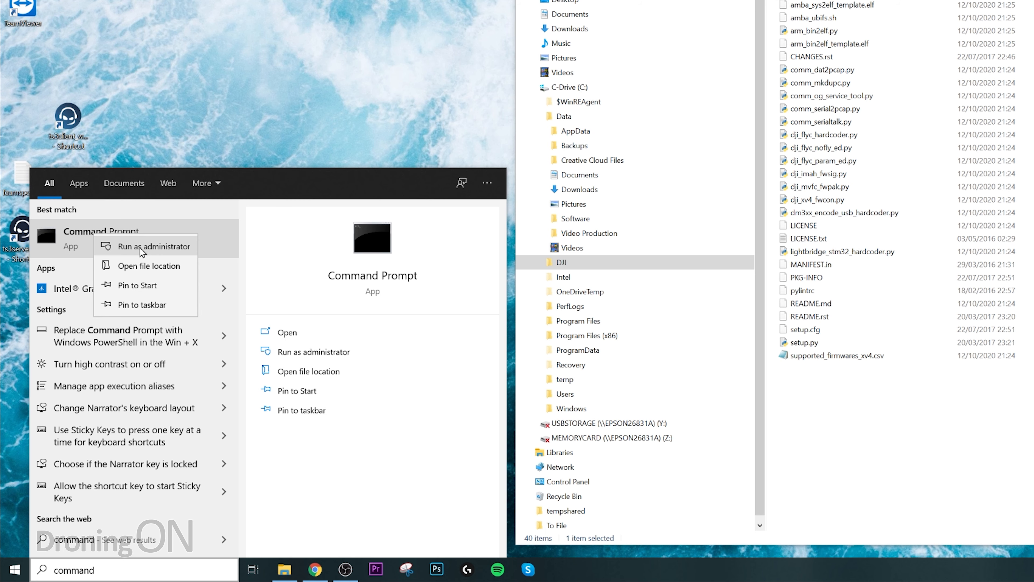
pyautogui.click(152, 246)
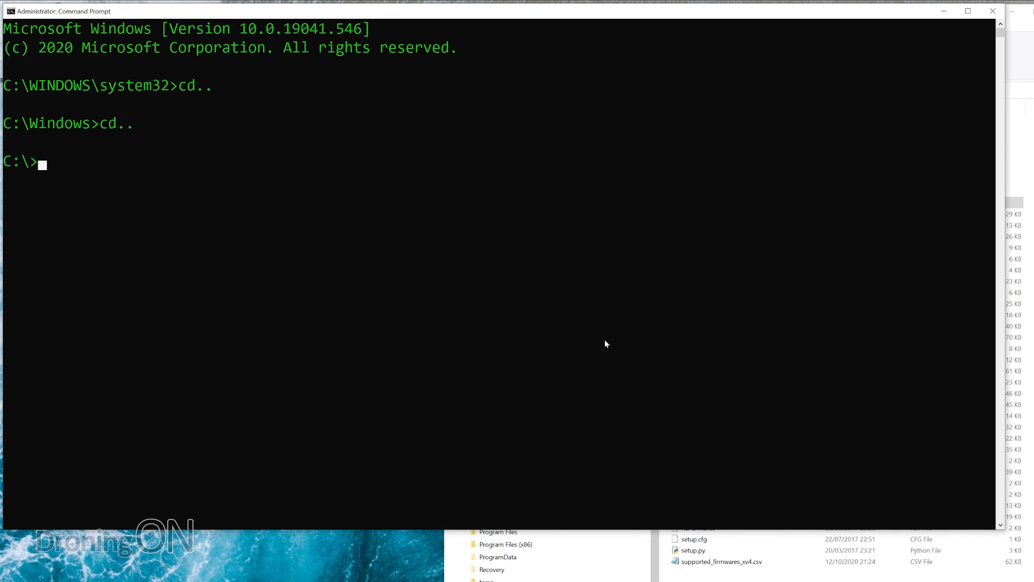
pyautogui.write('cd\\dji')
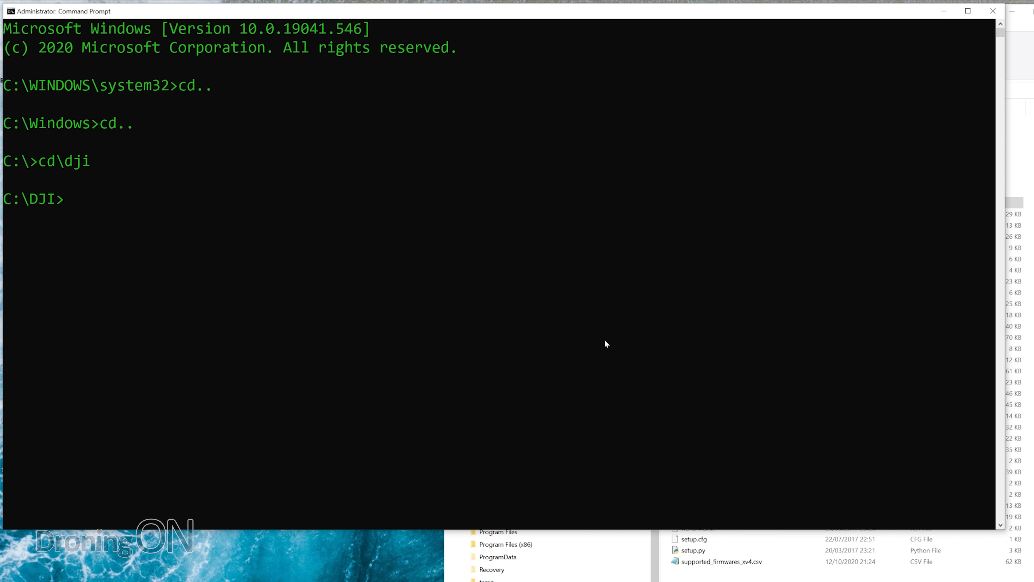
# Run 'py setup.py install' in C:\DJI to install pyserial 3.4 and mark the install output
pyautogui.write('py setup.py install')
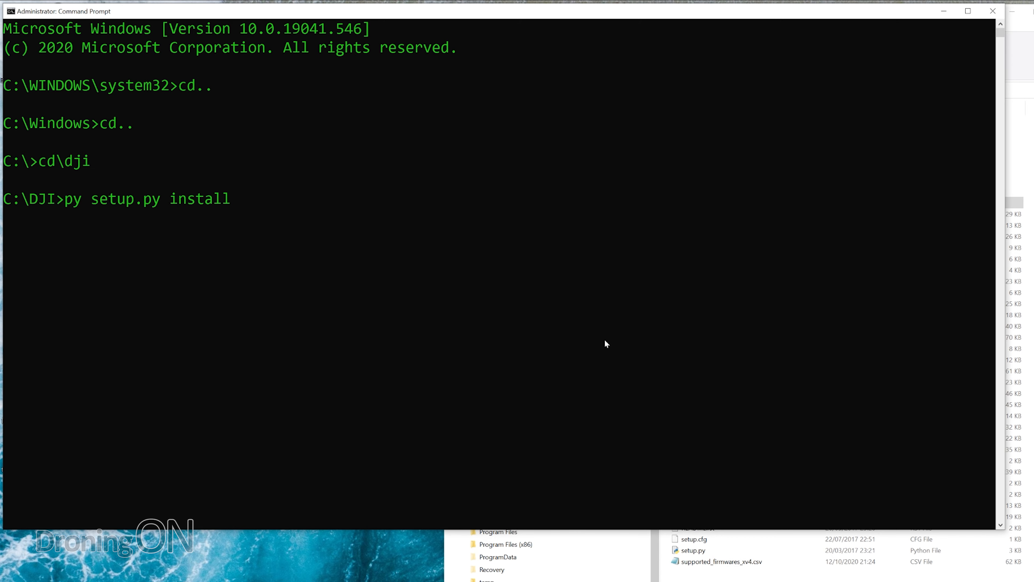
pyautogui.press('enter')
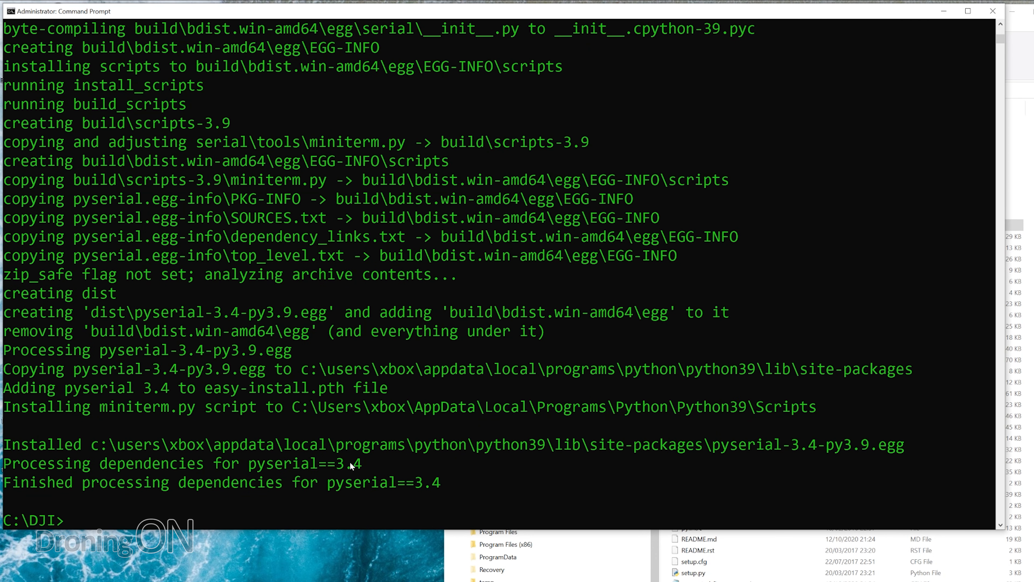
pyautogui.moveTo(3, 482); pyautogui.dragTo(452, 482)
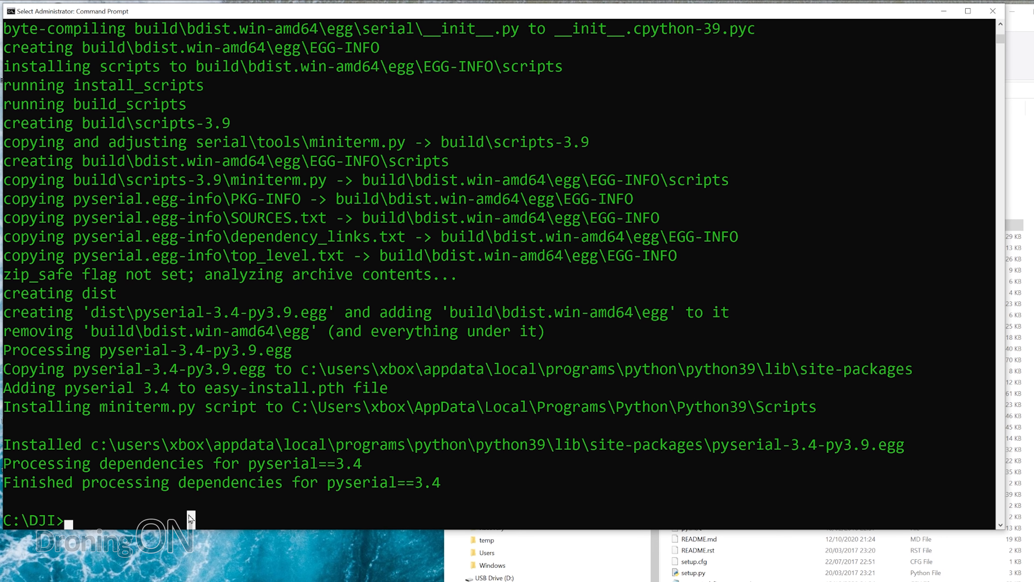
pyautogui.moveTo(190, 561)
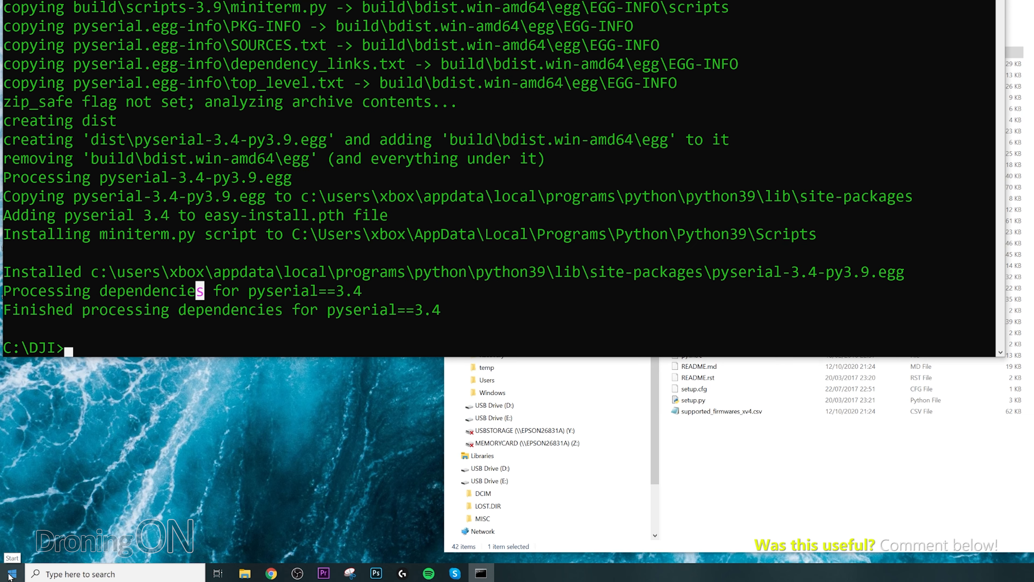
pyautogui.click(9, 573)
pyautogui.write('device man')
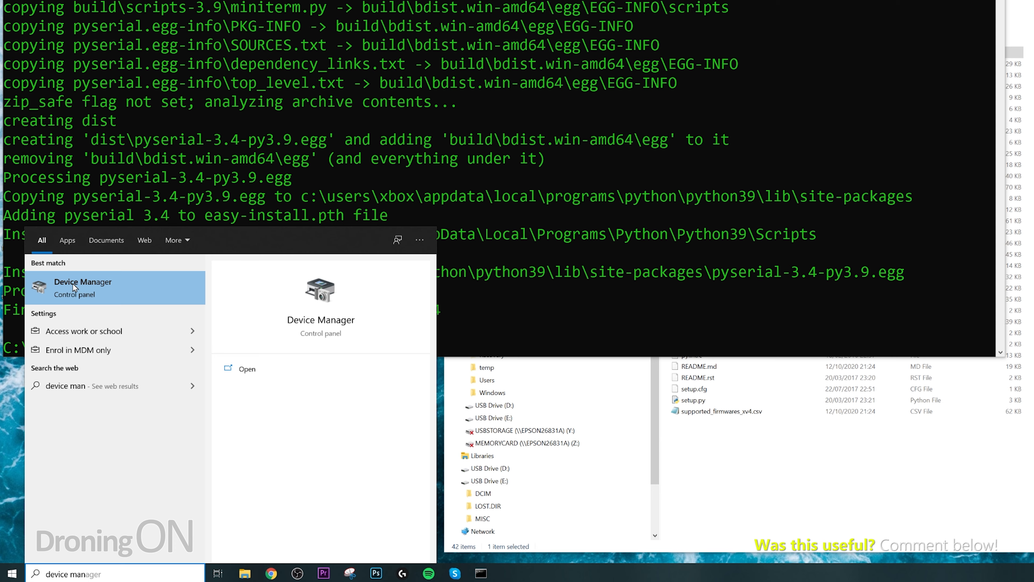
# Open Device Manager and expand Ports (COM & LPT) to find the USB Serial Device on COM5
pyautogui.click(83, 287)
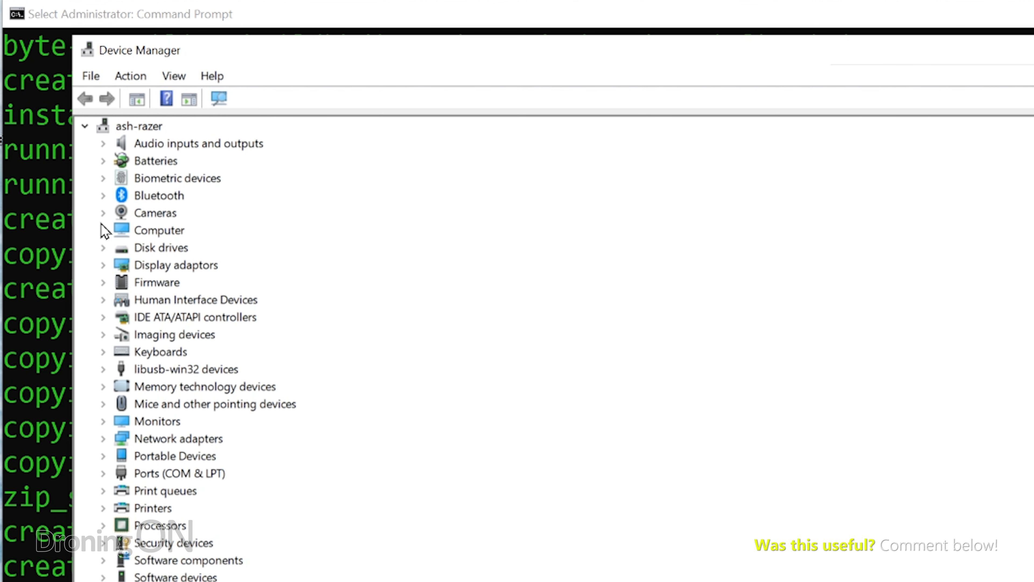
pyautogui.click(103, 473)
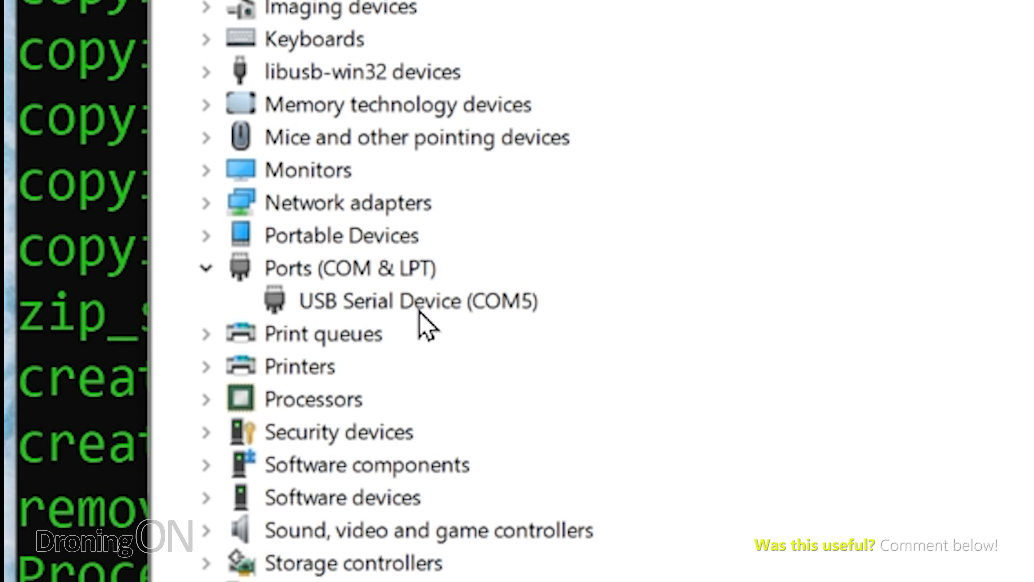
pyautogui.moveTo(382, 323)
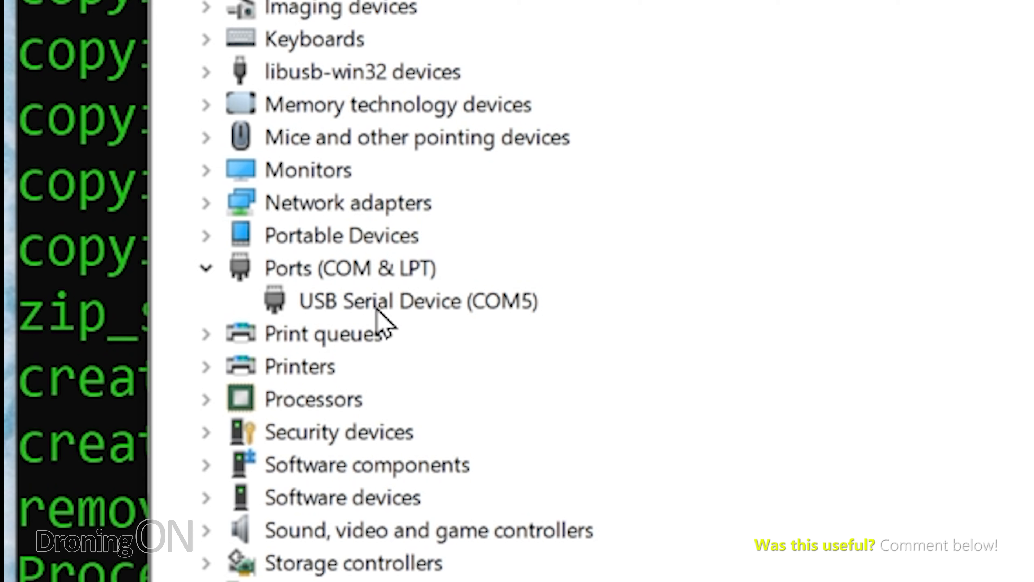
pyautogui.moveTo(494, 315)
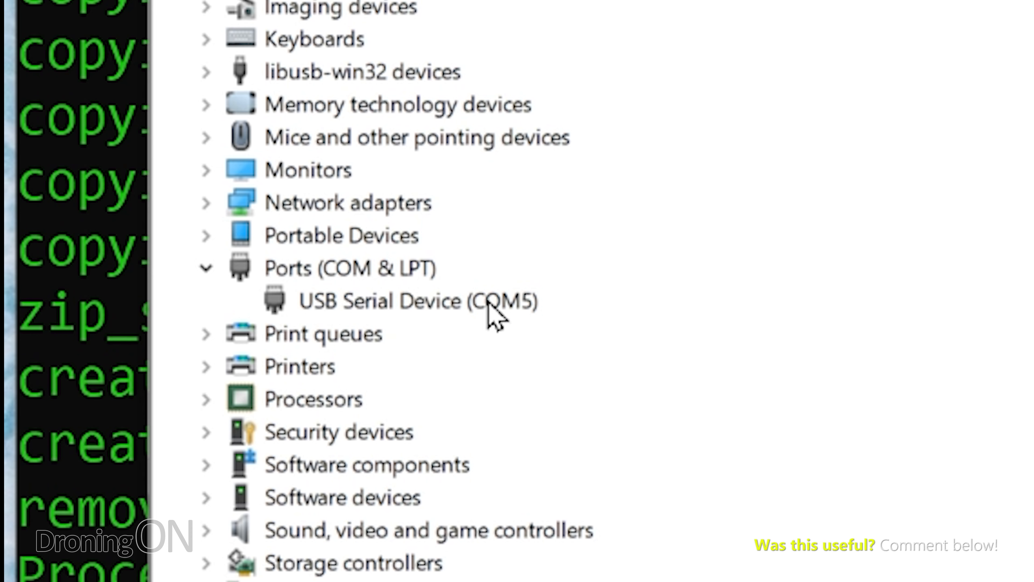
pyautogui.click(418, 301)
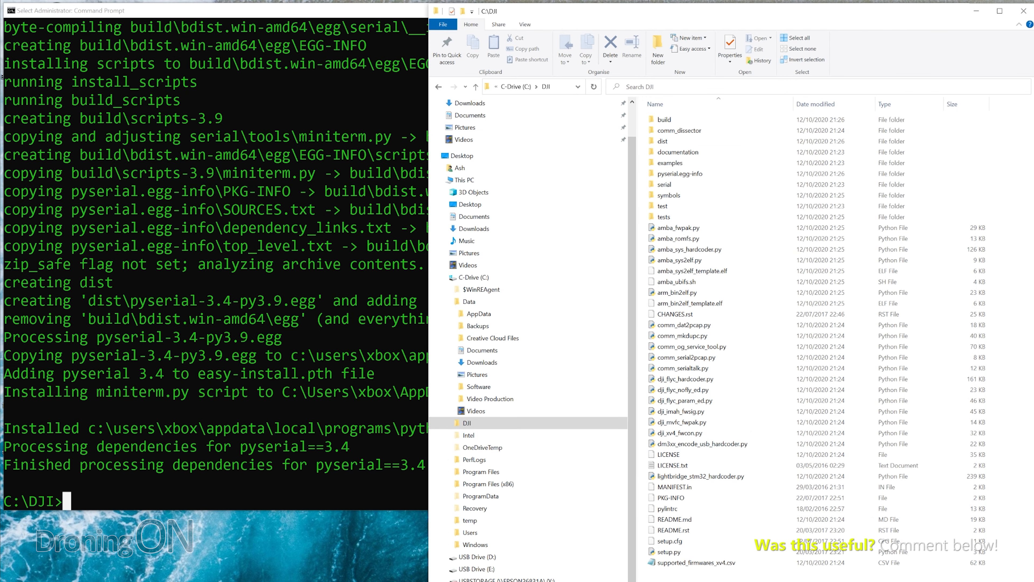
pyautogui.moveTo(672, 485)
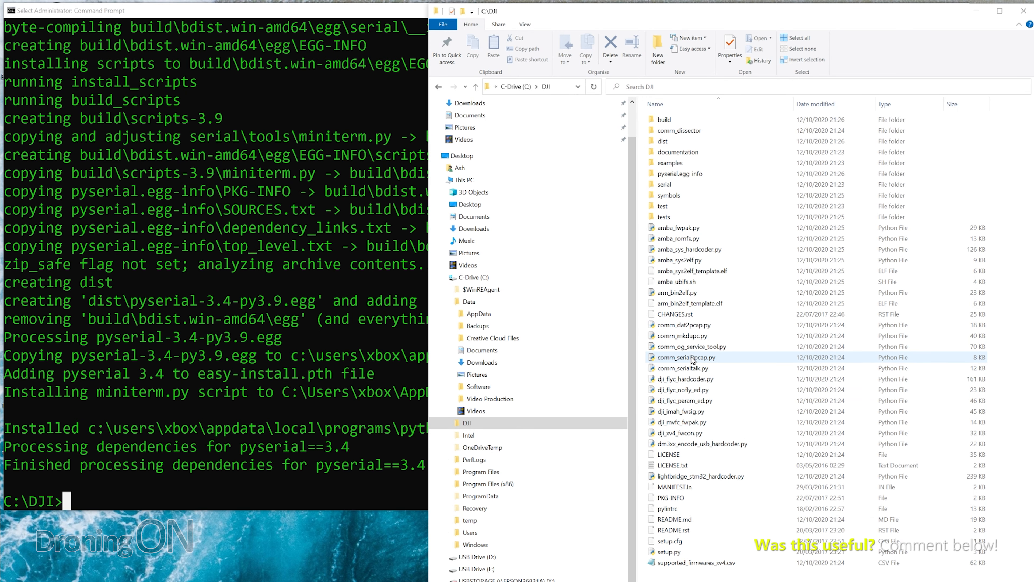
# Open comm_og_service_tool.py from the DJI folder with Notepad
pyautogui.click(685, 367)
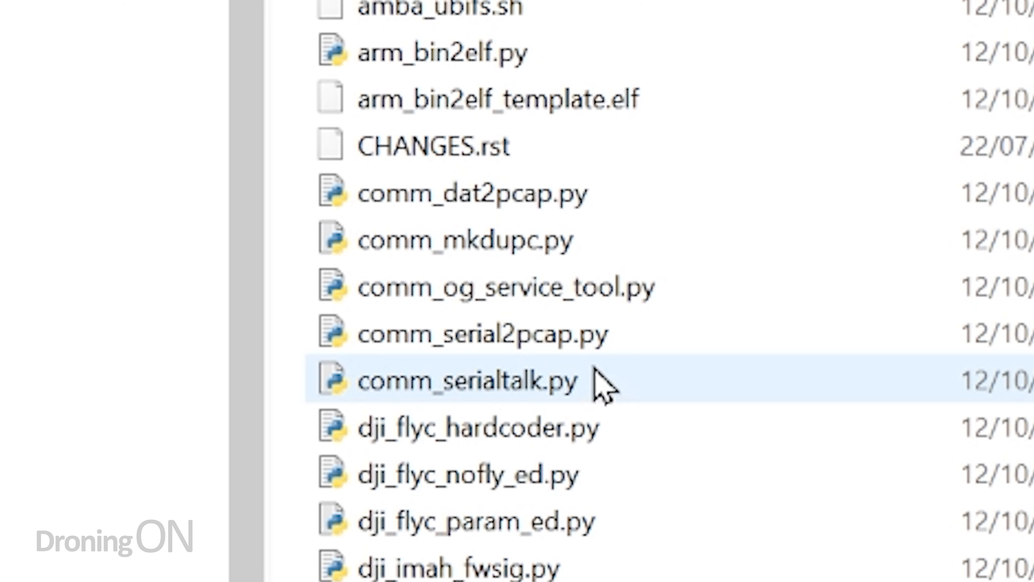
pyautogui.click(508, 286)
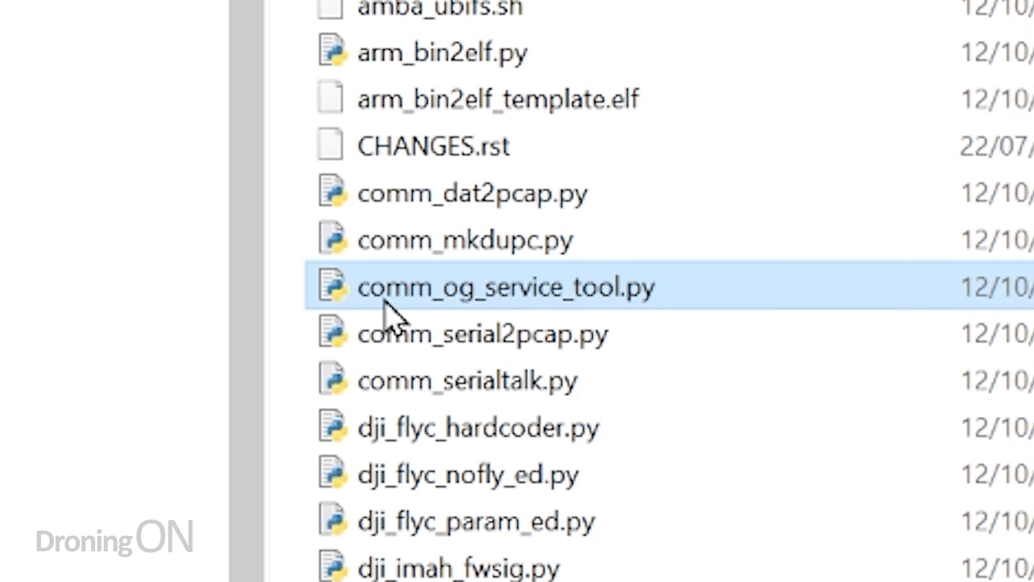
pyautogui.moveTo(485, 320)
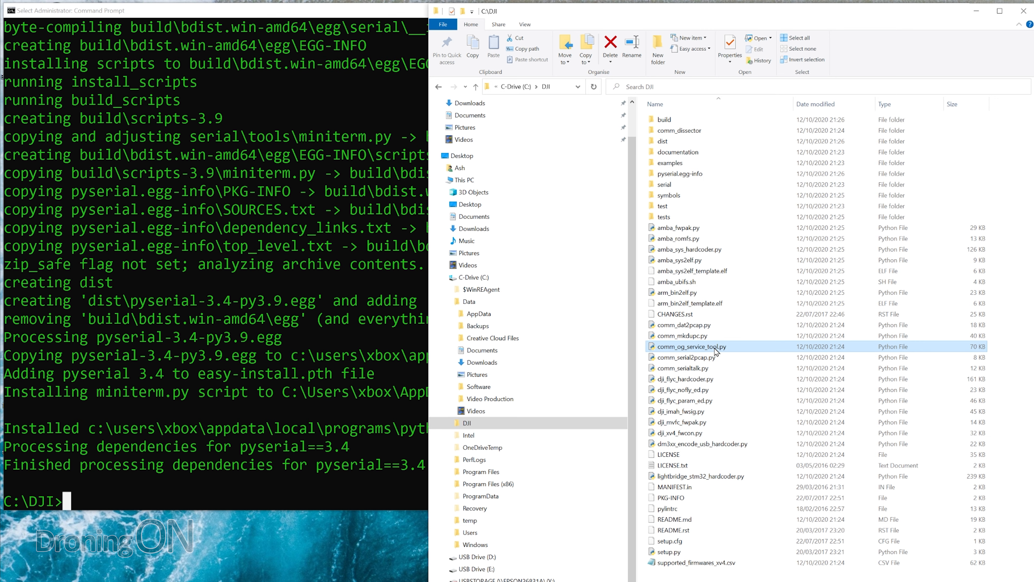
pyautogui.rightClick(691, 346)
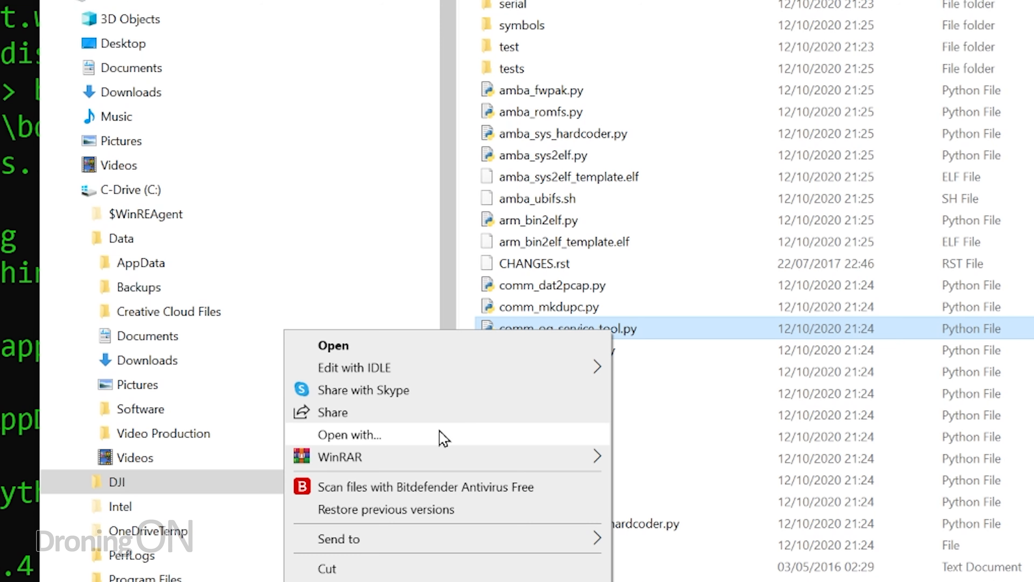
pyautogui.click(349, 435)
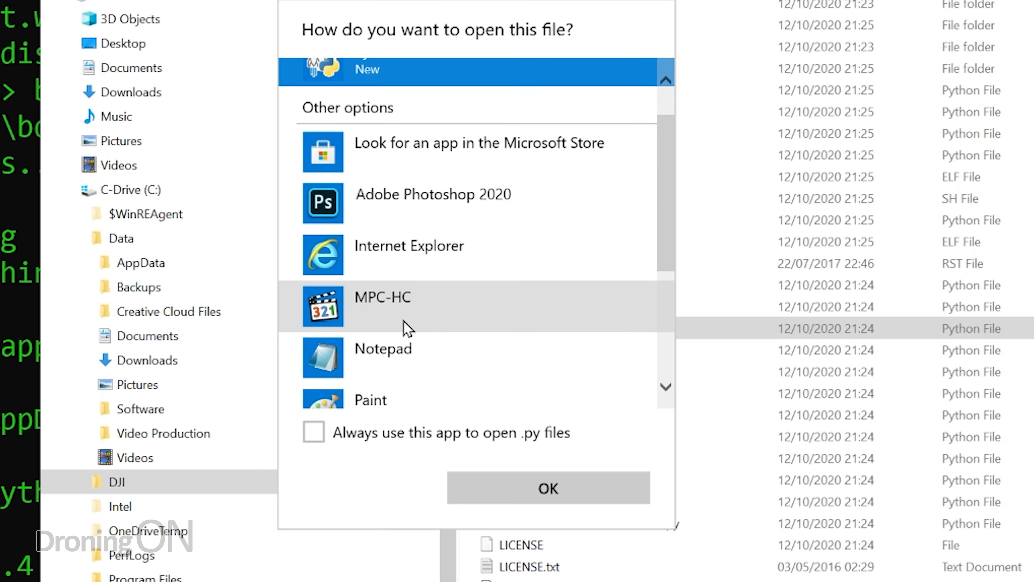
pyautogui.click(383, 348)
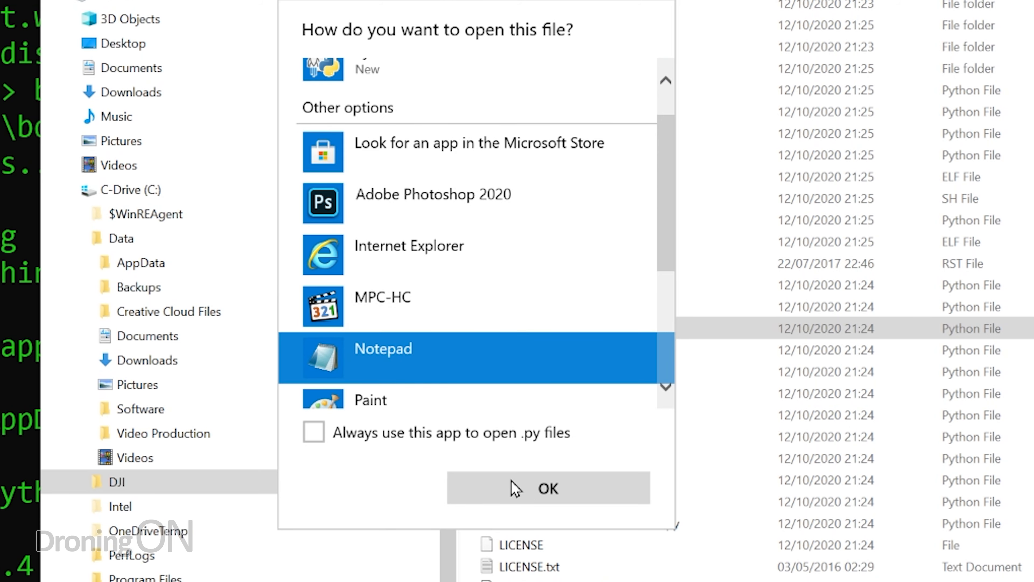
pyautogui.click(547, 488)
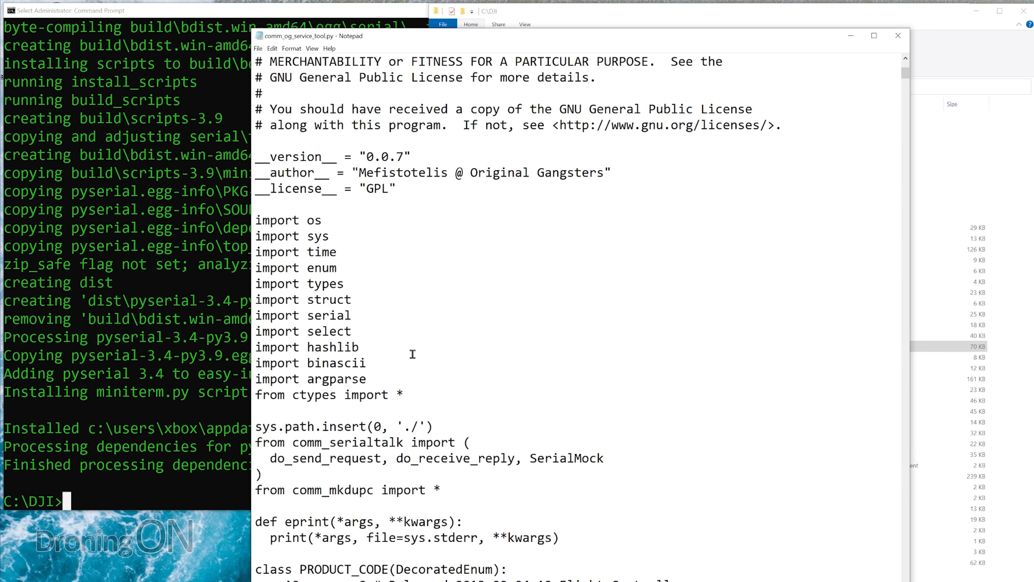
# Scroll to the PRODUCT_CODE list, mark it and select WM231, the Mavic Air 2 code
pyautogui.scroll(-3)
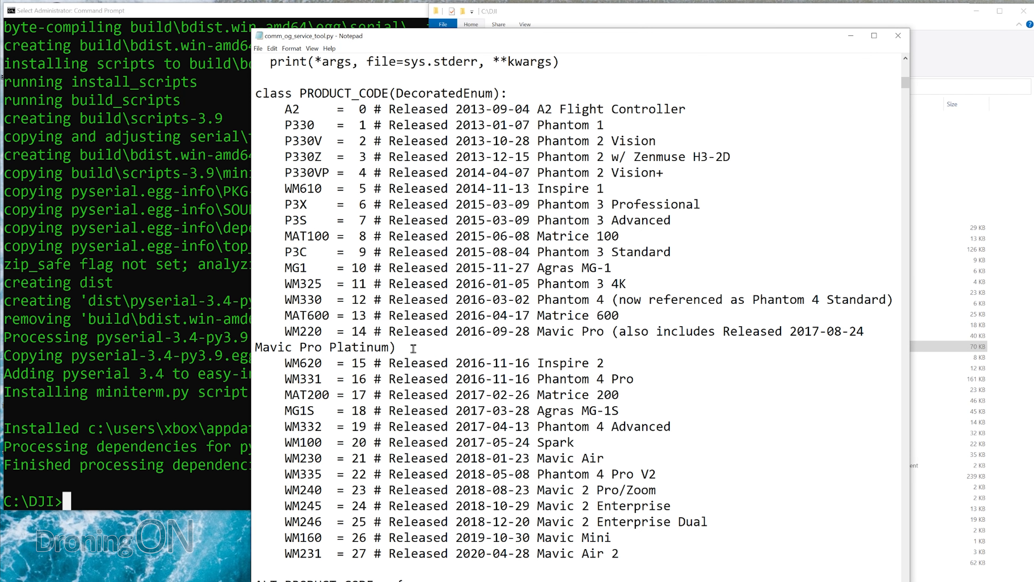
pyautogui.moveTo(284, 108); pyautogui.dragTo(634, 410)
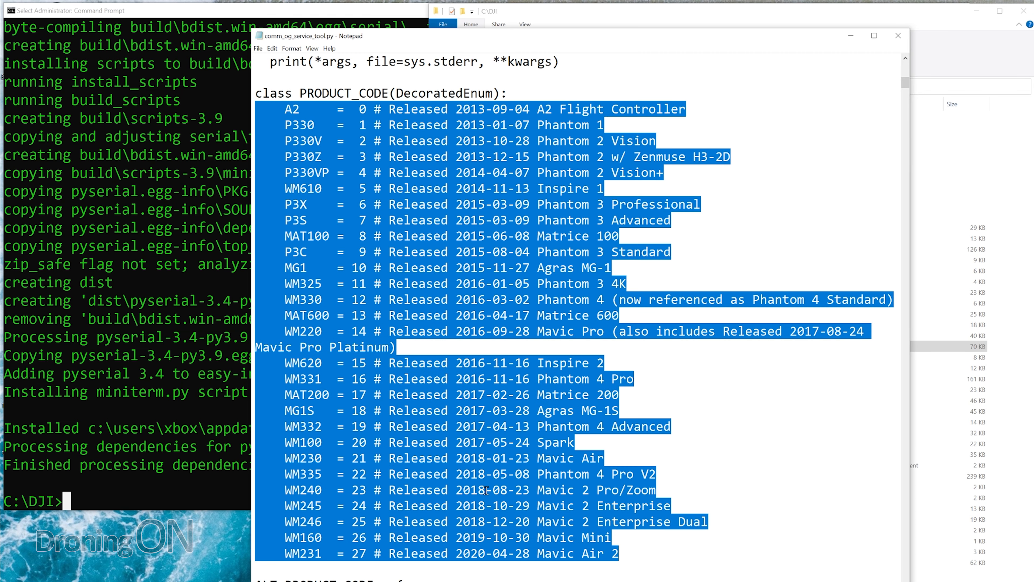
pyautogui.doubleClick(573, 553)
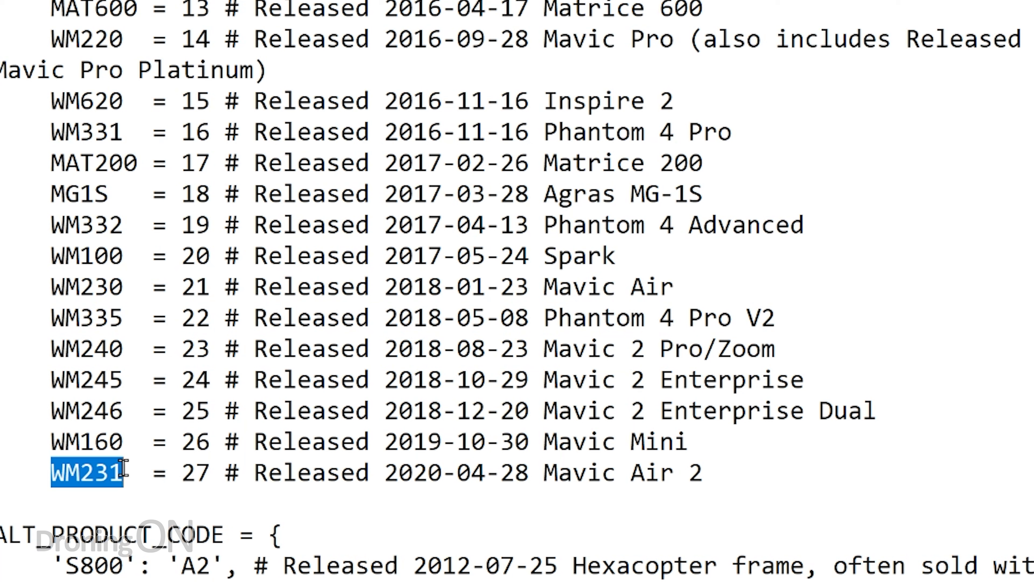
pyautogui.moveTo(726, 349)
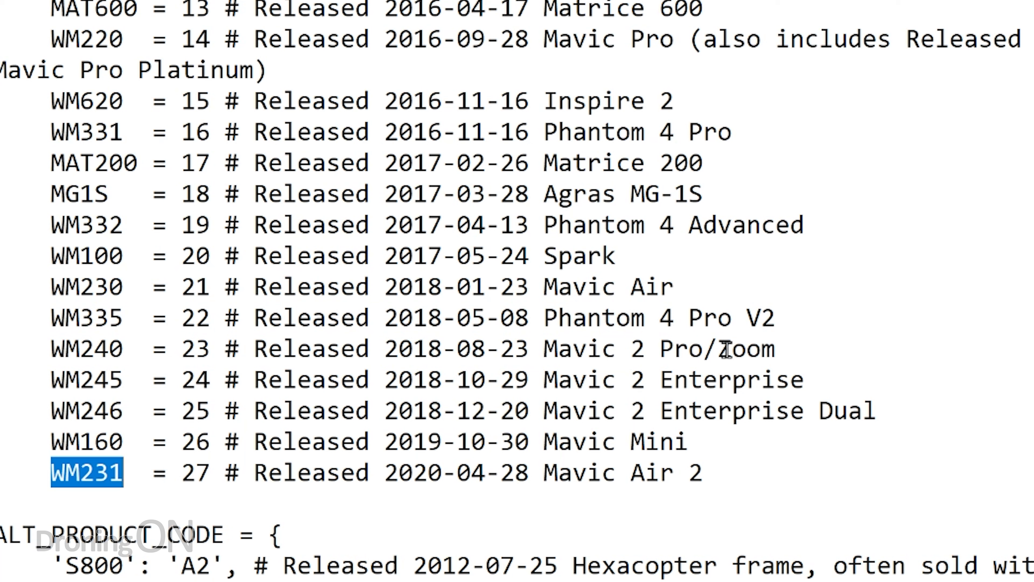
pyautogui.doubleClick(659, 349)
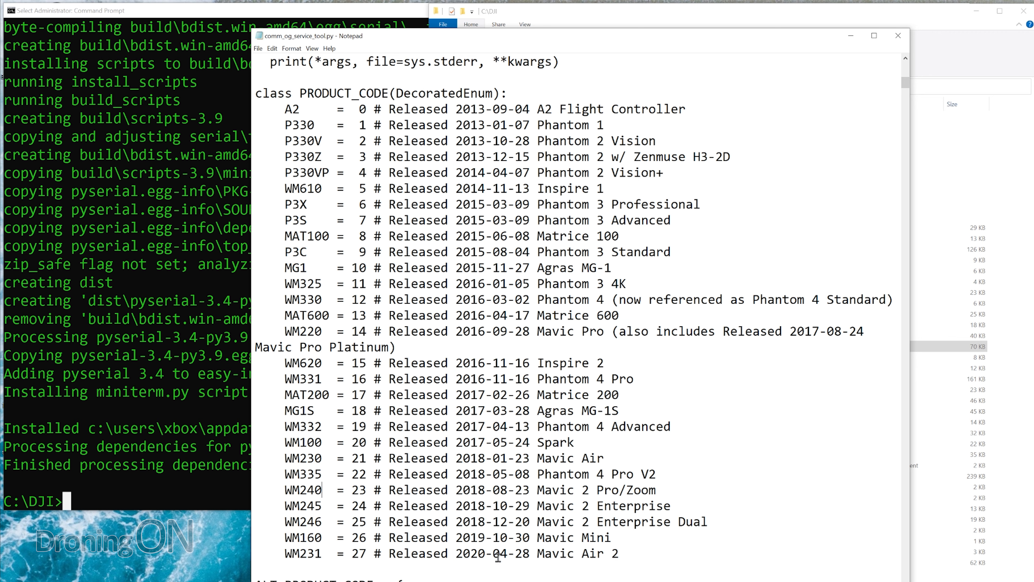
pyautogui.doubleClick(303, 553)
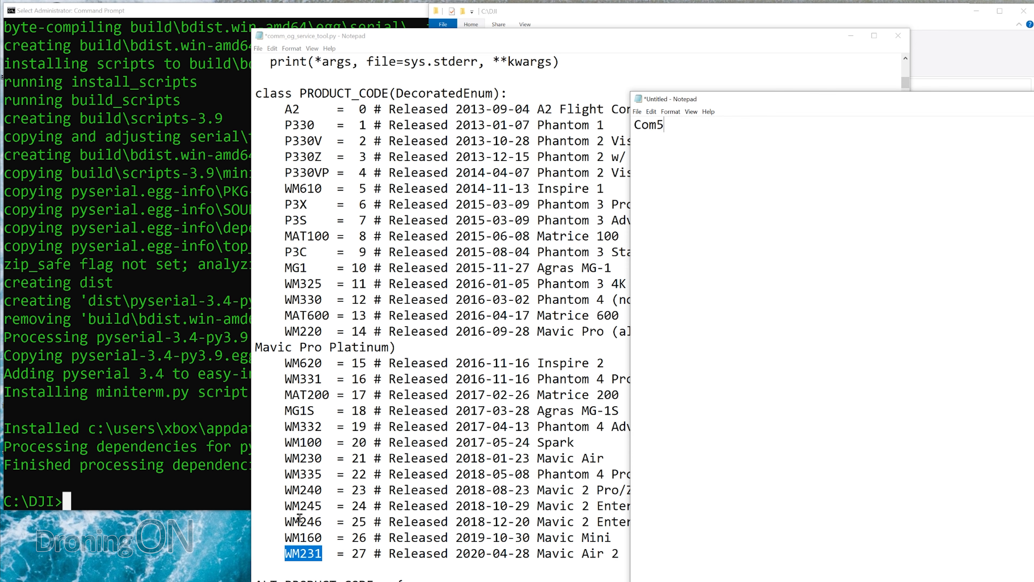
# Replace the COMPORT placeholder with com5 in both gimbal calibration command lines
pyautogui.write('WM231')
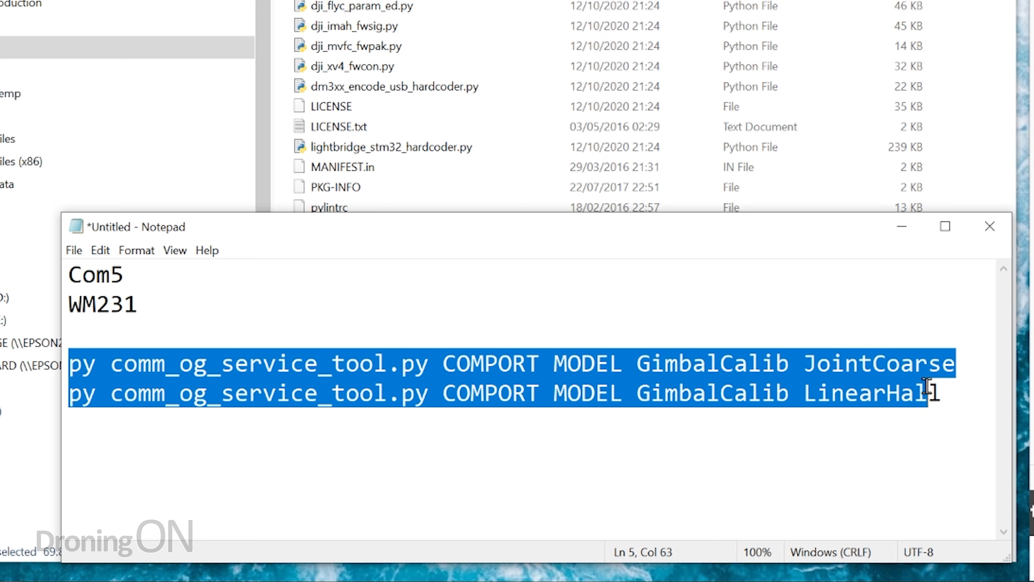
pyautogui.click(72, 364)
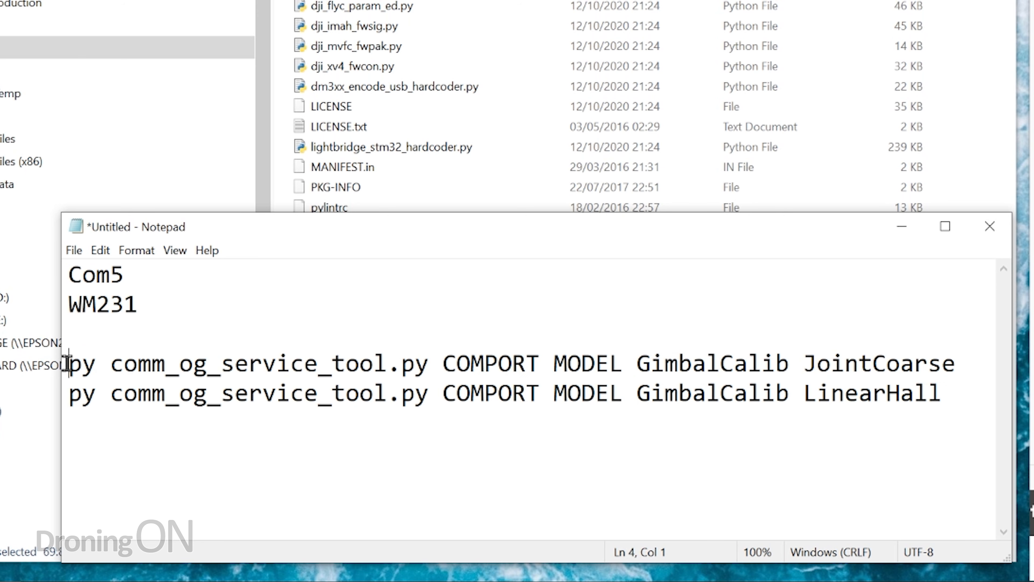
pyautogui.doubleClick(490, 364)
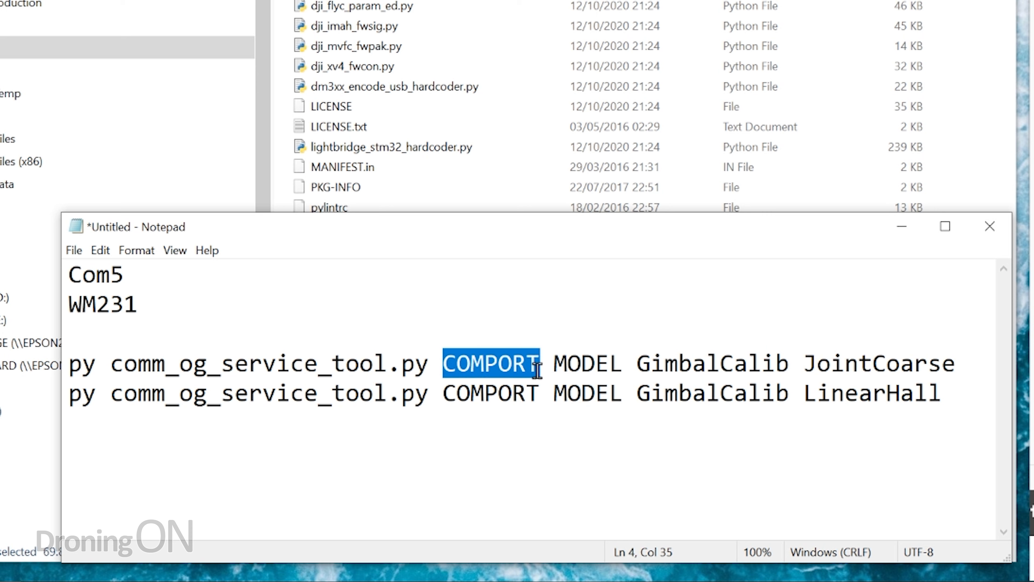
pyautogui.moveTo(49, 267)
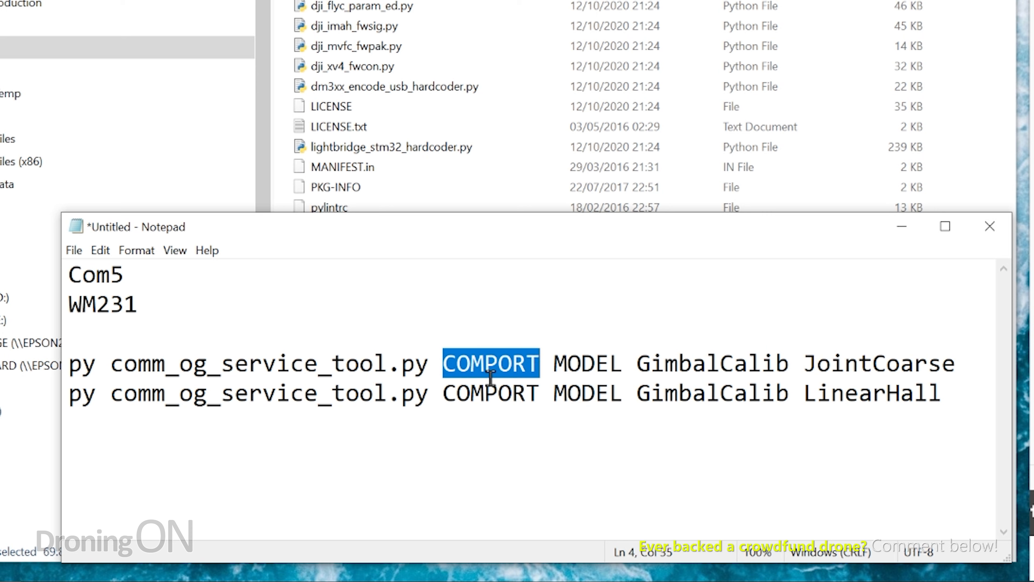
pyautogui.write('com5')
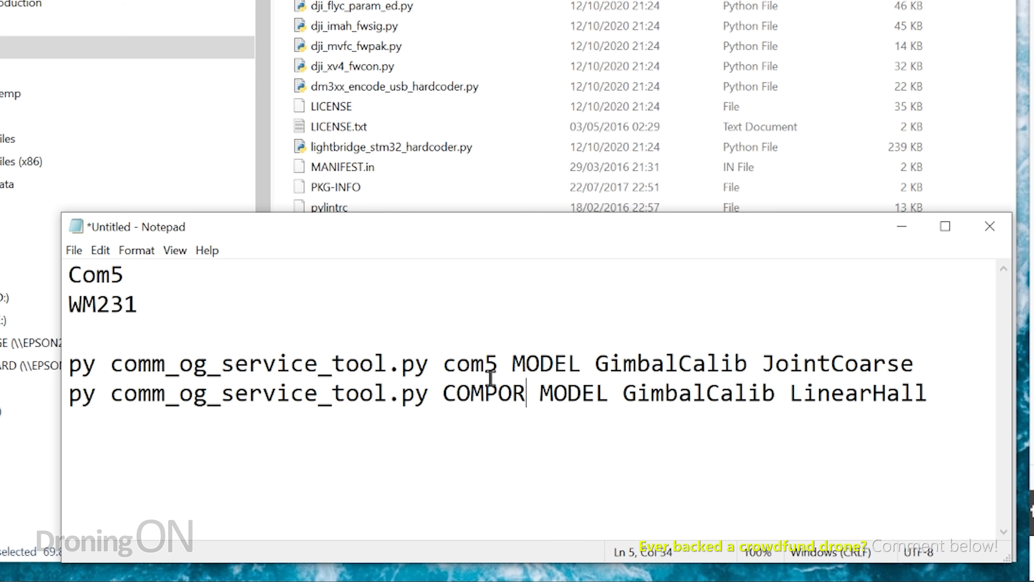
pyautogui.write('com5')
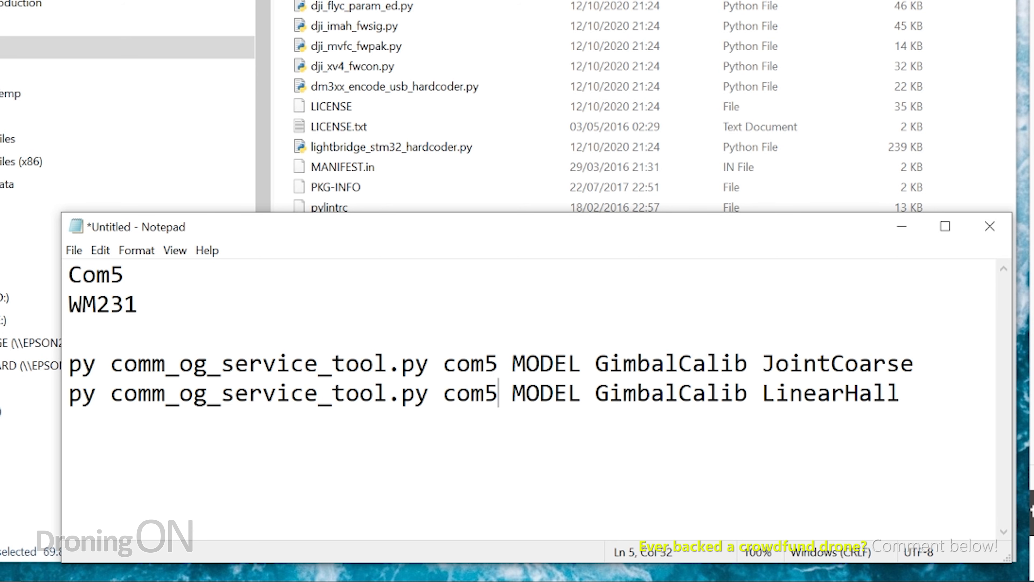
# Replace the MODEL placeholder with WM231 in both command lines
pyautogui.doubleClick(546, 364)
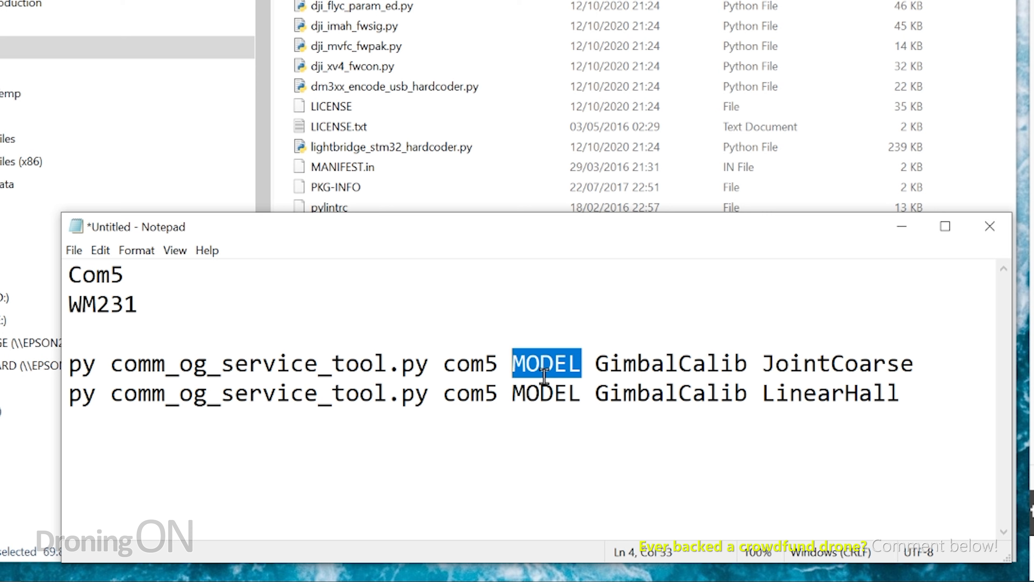
pyautogui.write('WM231')
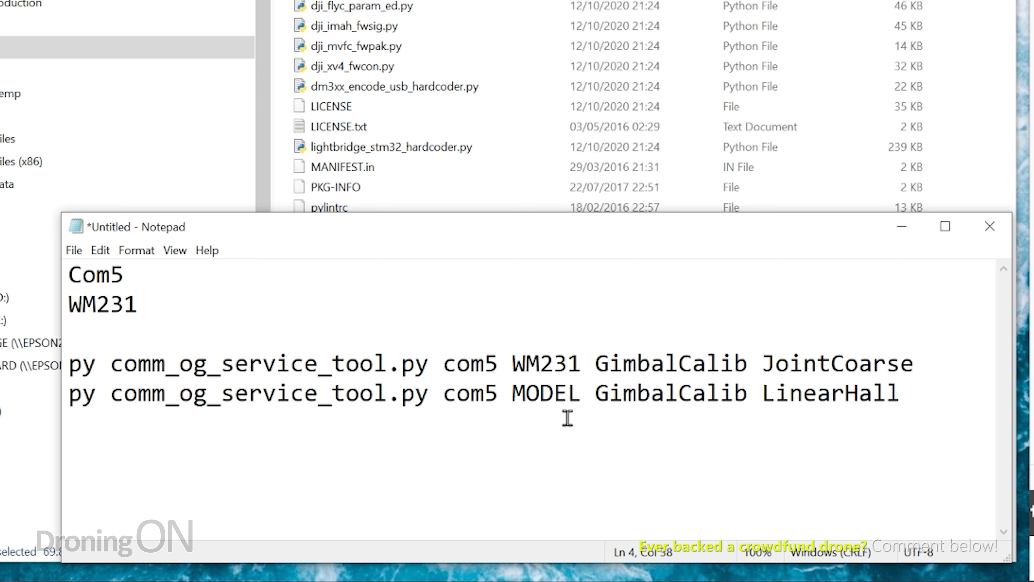
pyautogui.doubleClick(544, 364)
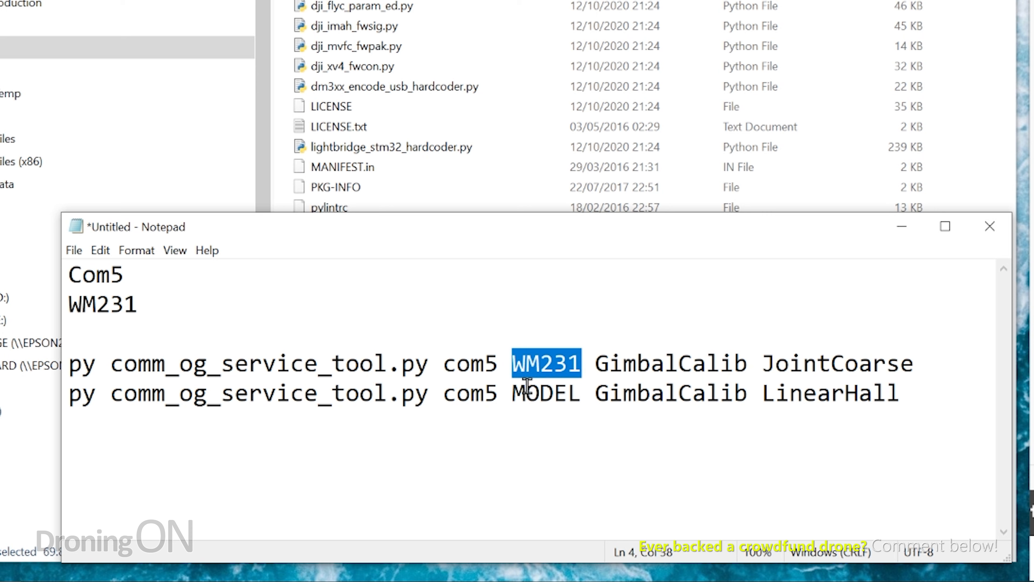
pyautogui.write('WM231')
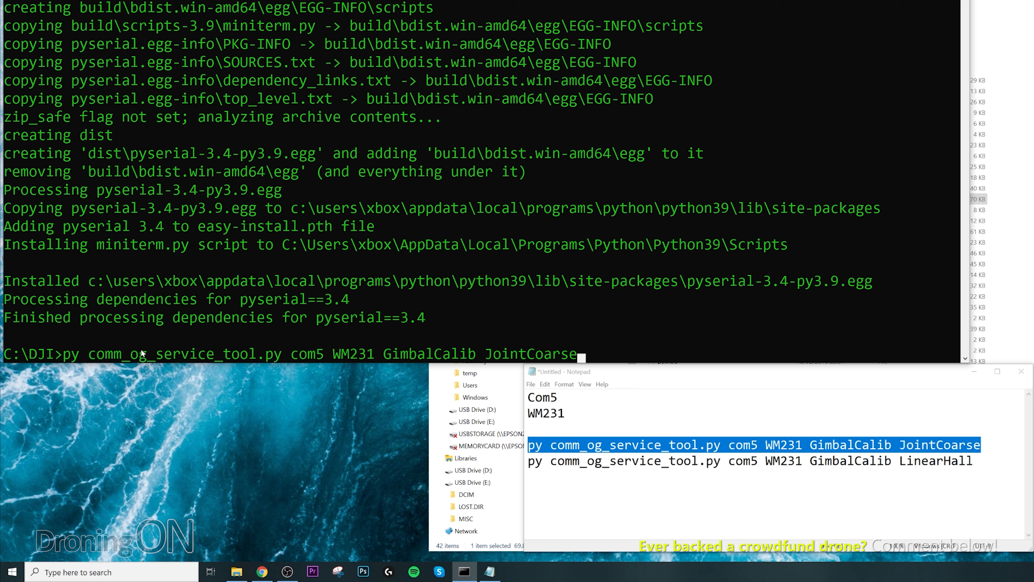
pyautogui.moveTo(597, 362)
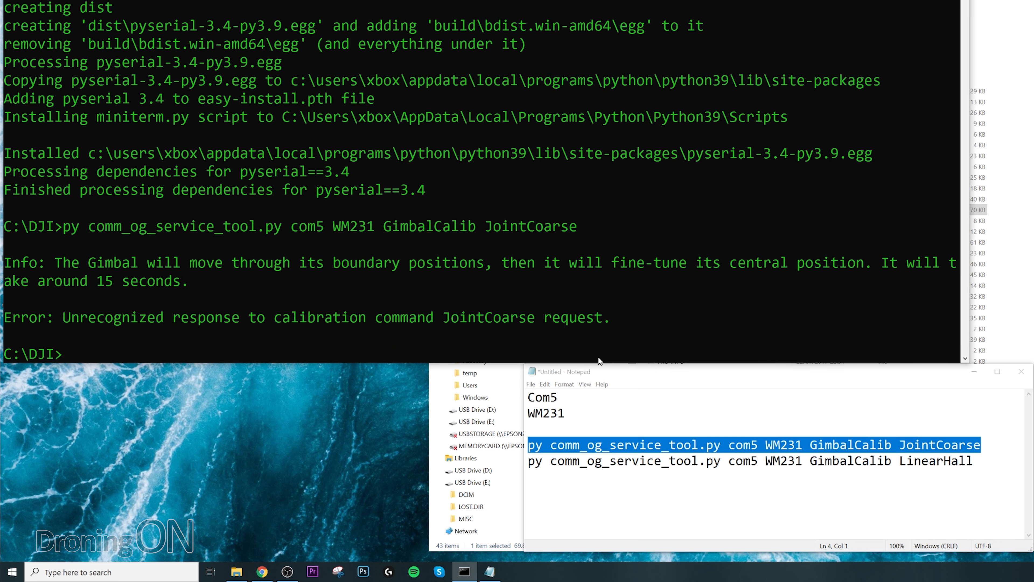
# Run the JointCoarse calibration for com5 WM231 and return to the Notepad commands
pyautogui.click(746, 461)
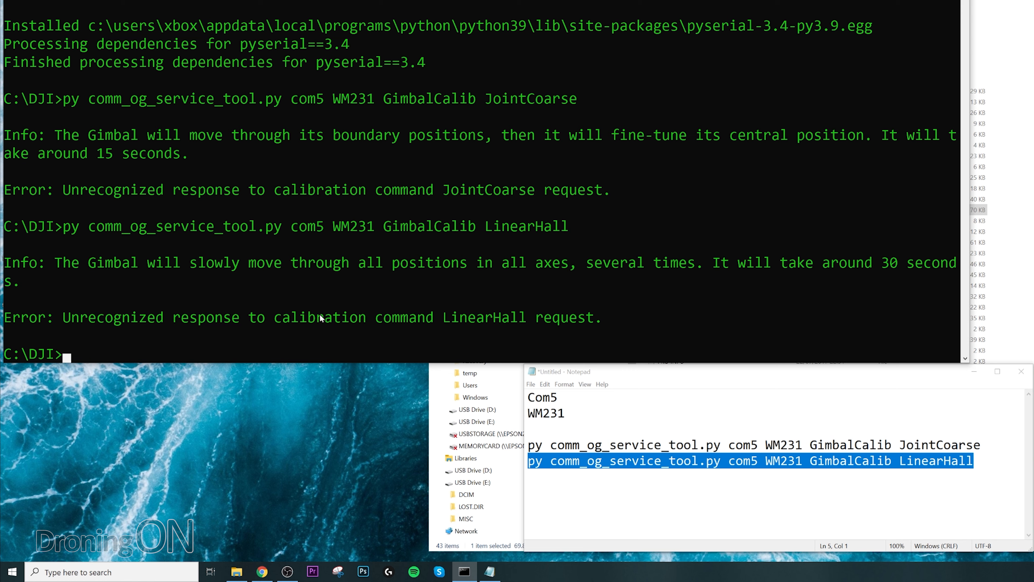
# Select the LinearHall command line in Notepad to run it at the C:\DJI prompt
pyautogui.moveTo(63, 189); pyautogui.dragTo(428, 189)
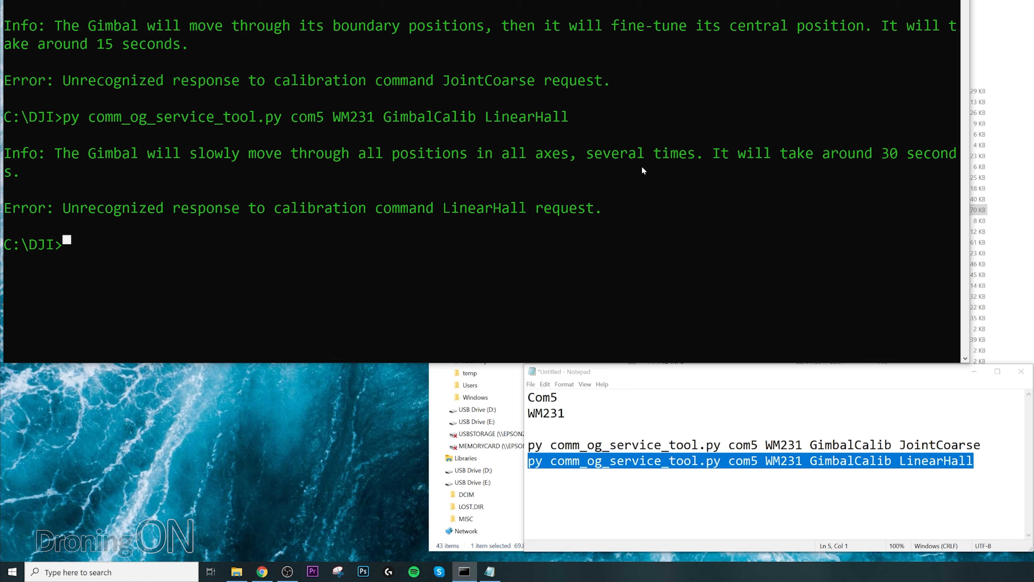
pyautogui.moveTo(70, 249)
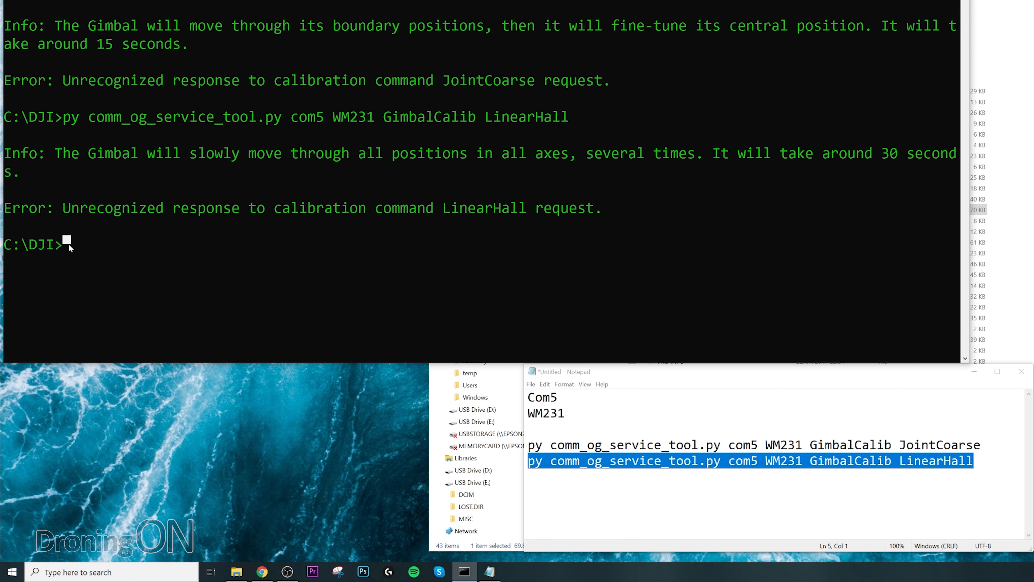